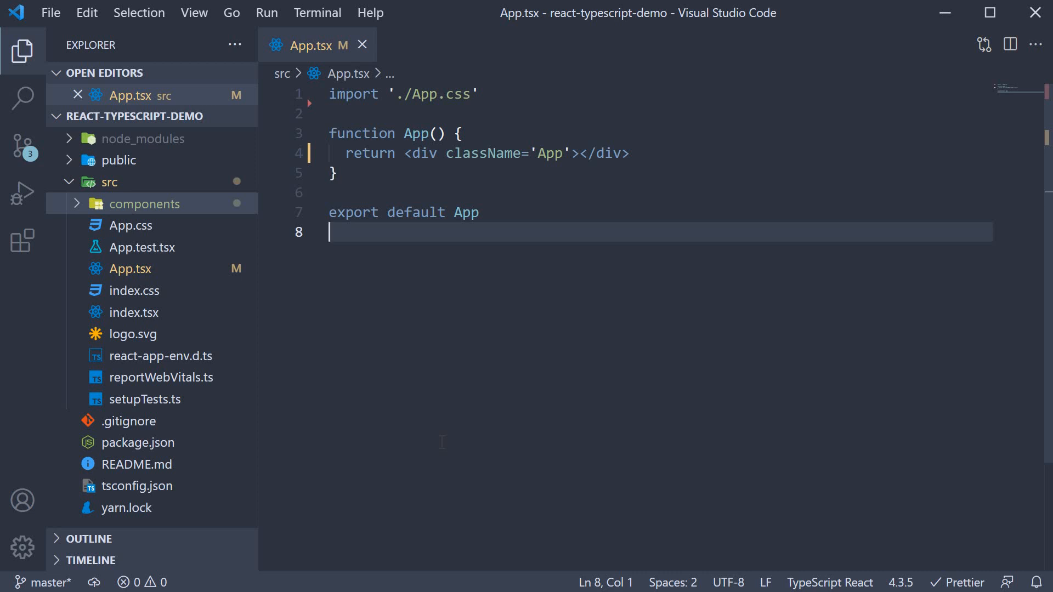
pyautogui.moveTo(210, 257)
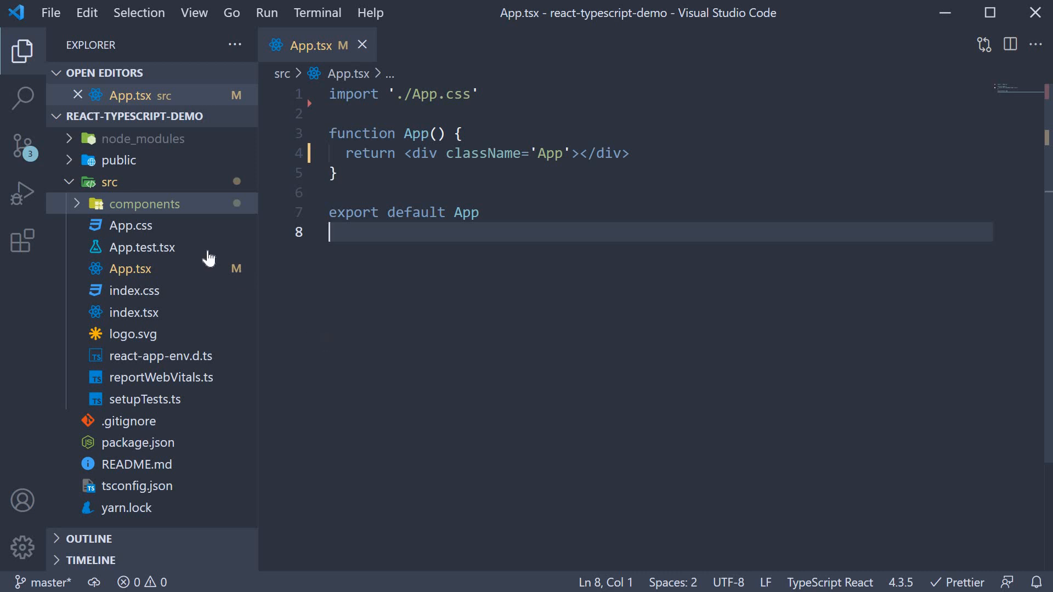
# - Open Button.tsx from the src/components folder
pyautogui.click(142, 204)
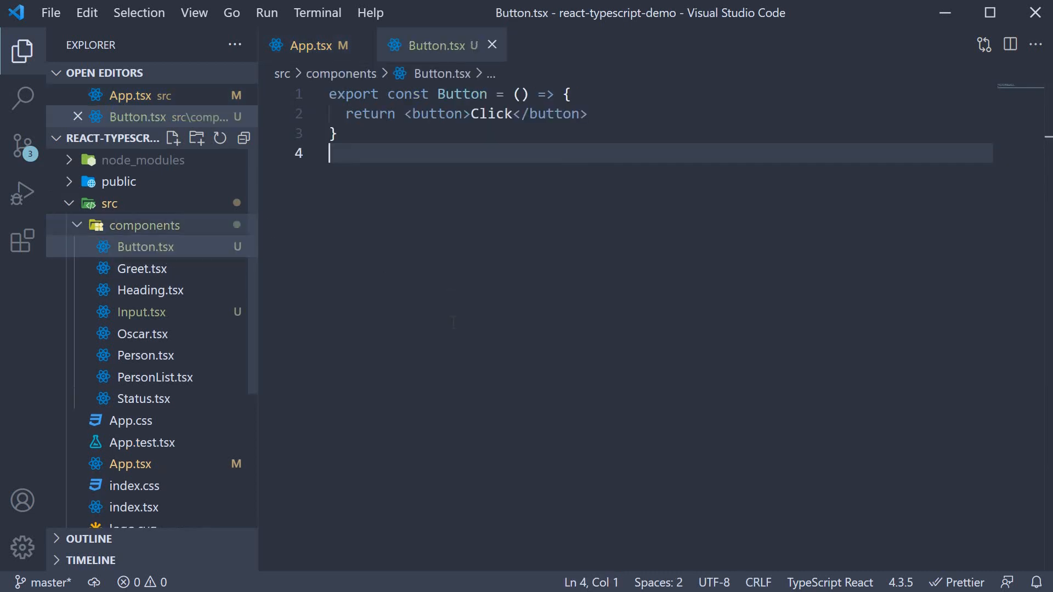
# - Define a ButtonProps type with handleClick: () => void
pyautogui.click(23, 51)
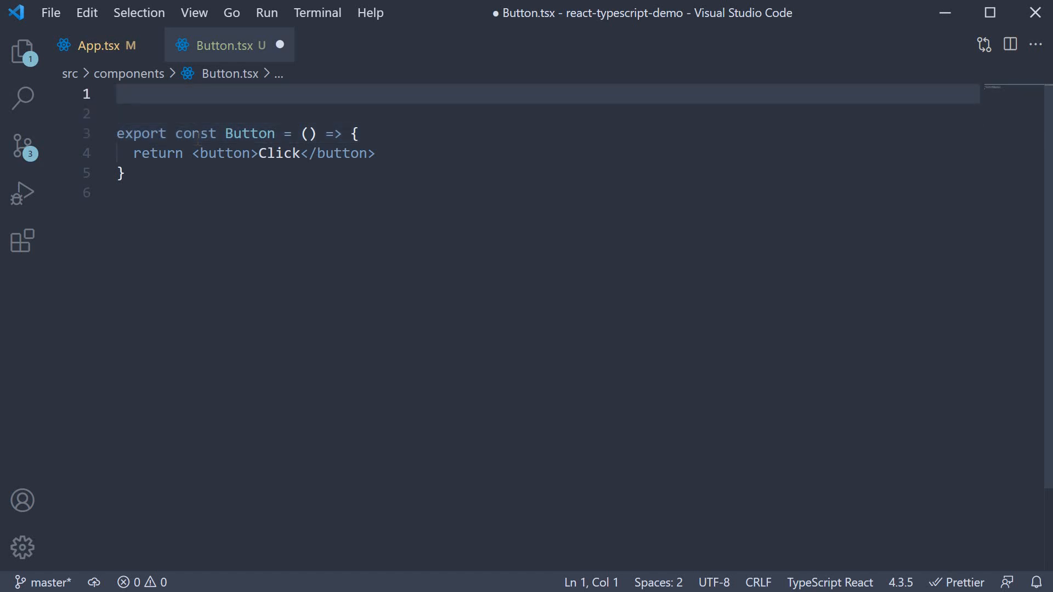
pyautogui.write('type Button')
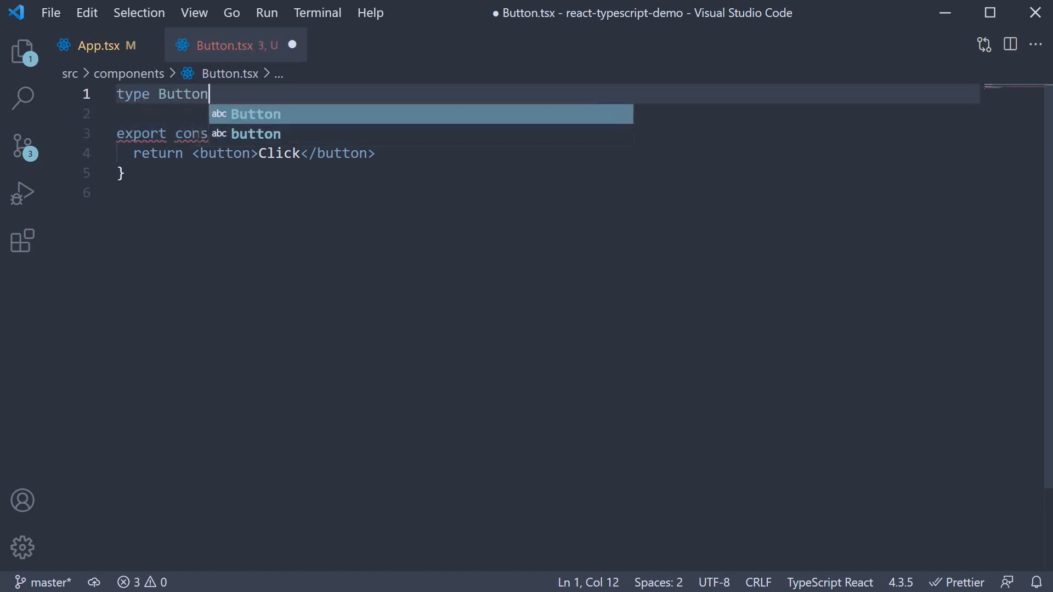
pyautogui.write('Props = {')
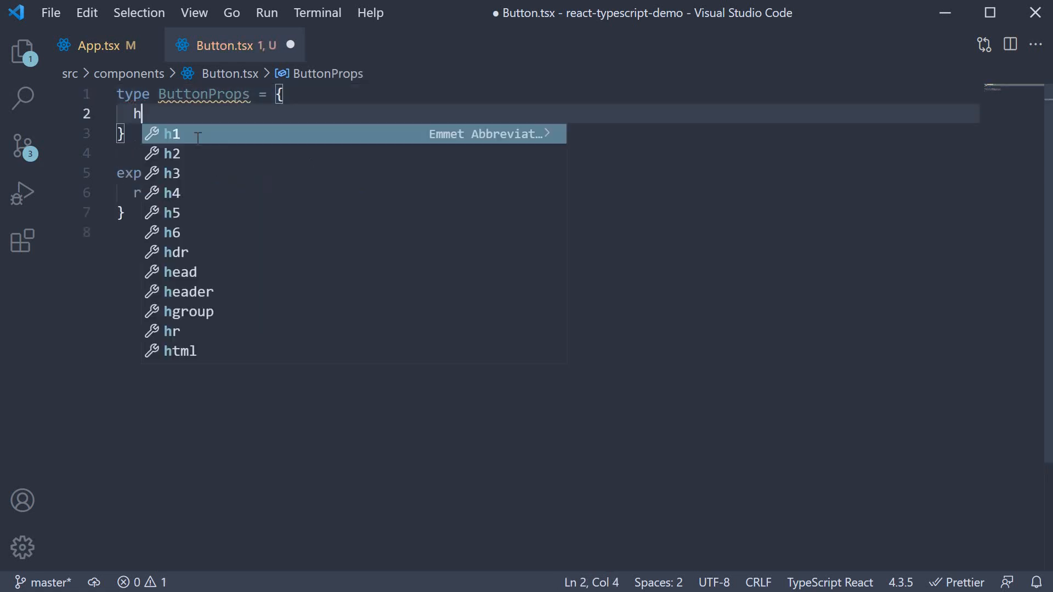
pyautogui.write('andleC')
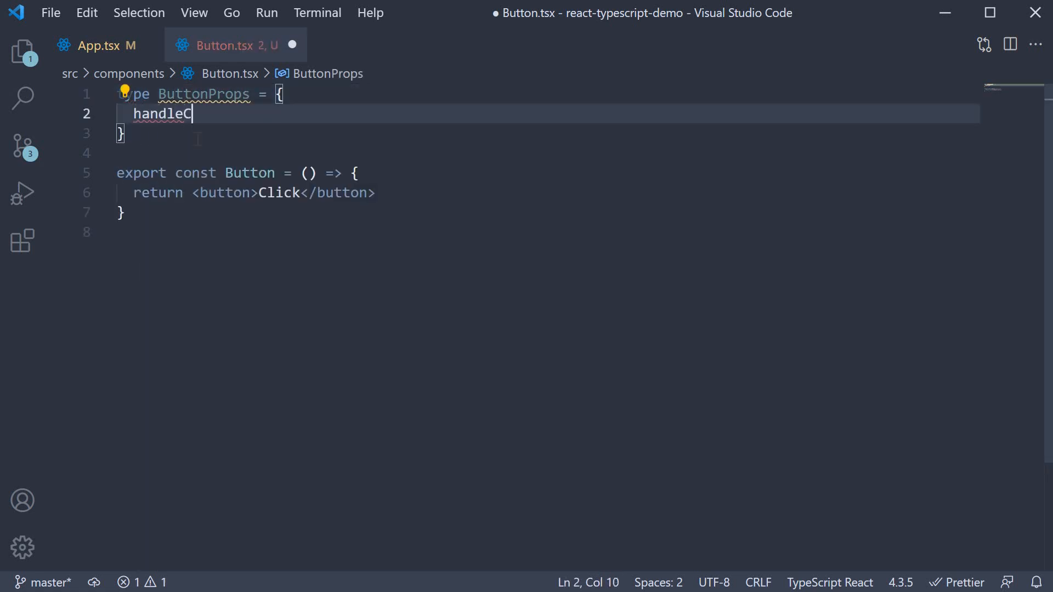
pyautogui.write('lick:')
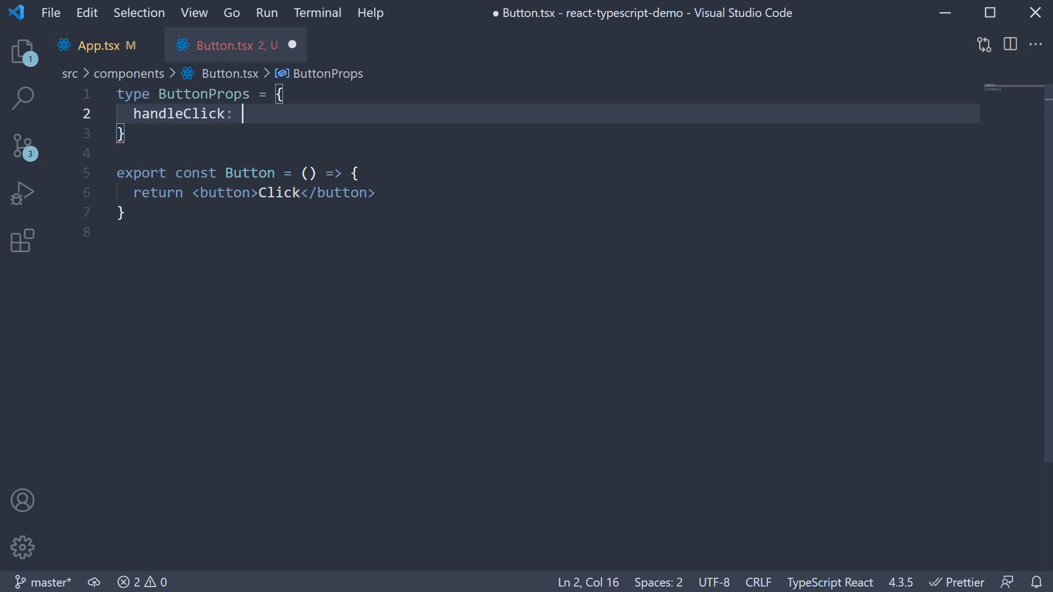
pyautogui.write('() =')
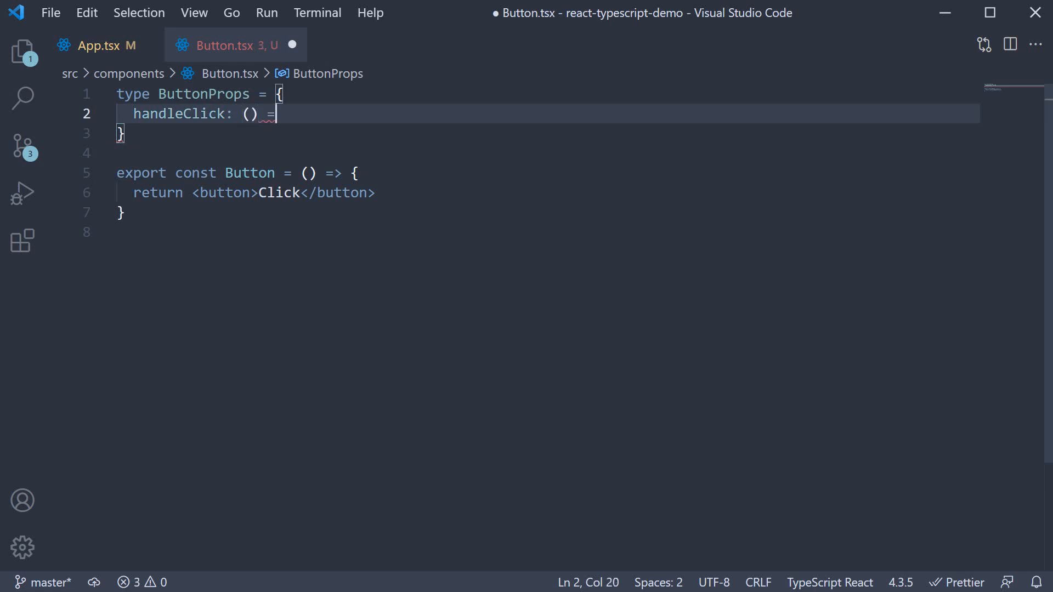
pyautogui.write('>')
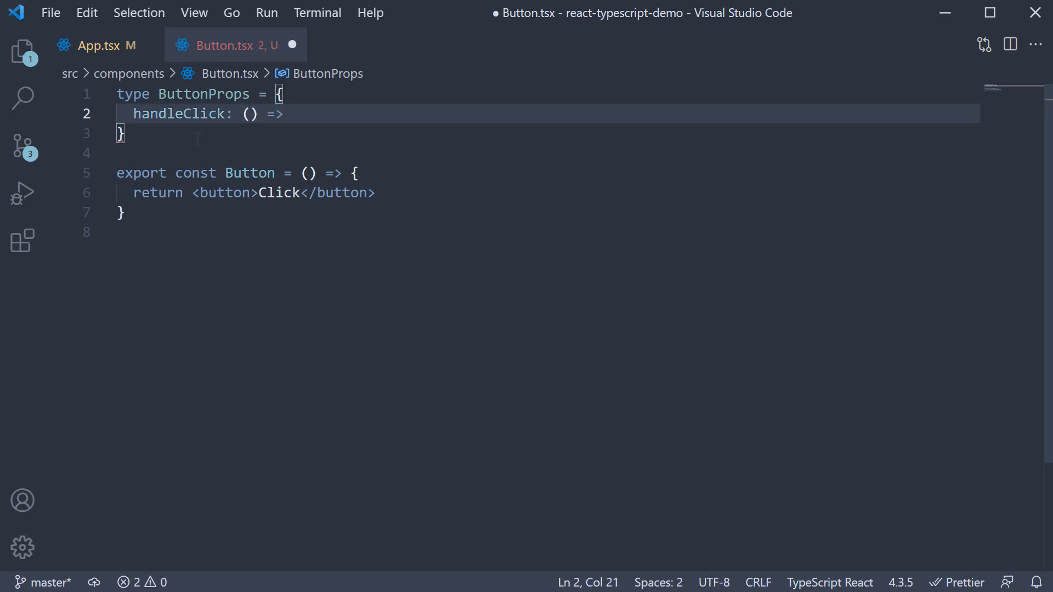
pyautogui.write('void')
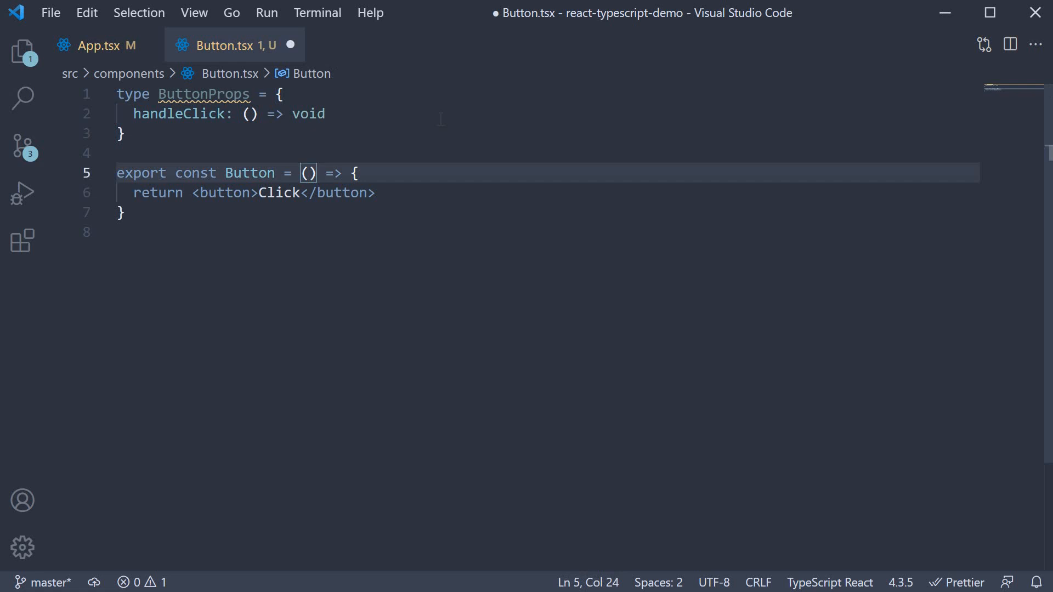
# - Annotate props as ButtonProps and wire onClick to props.handleClick
pyautogui.write('props:')
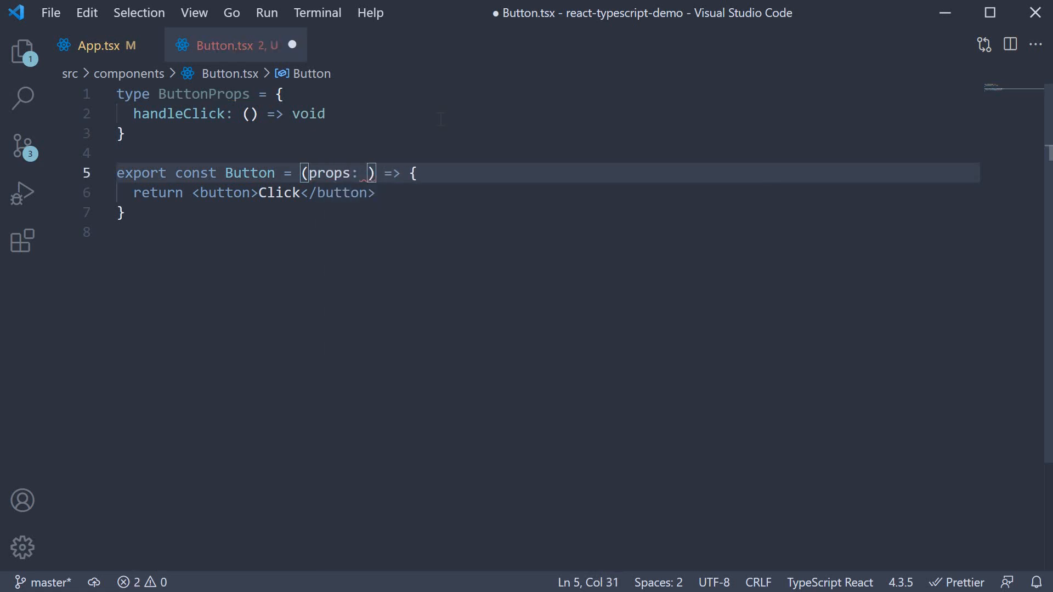
pyautogui.write('ButtonProps')
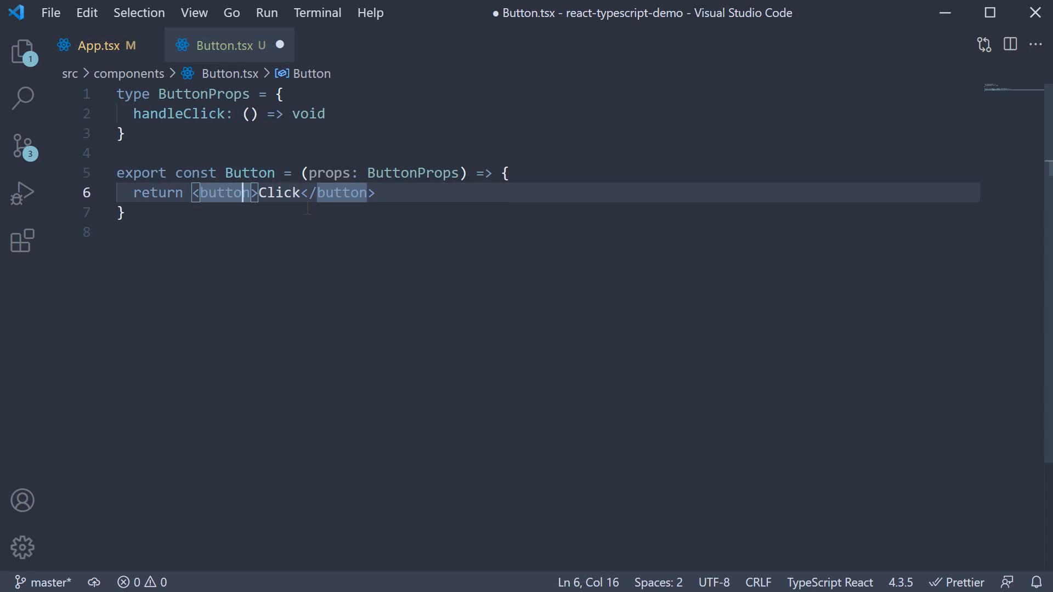
pyautogui.write('onClick={prop}')
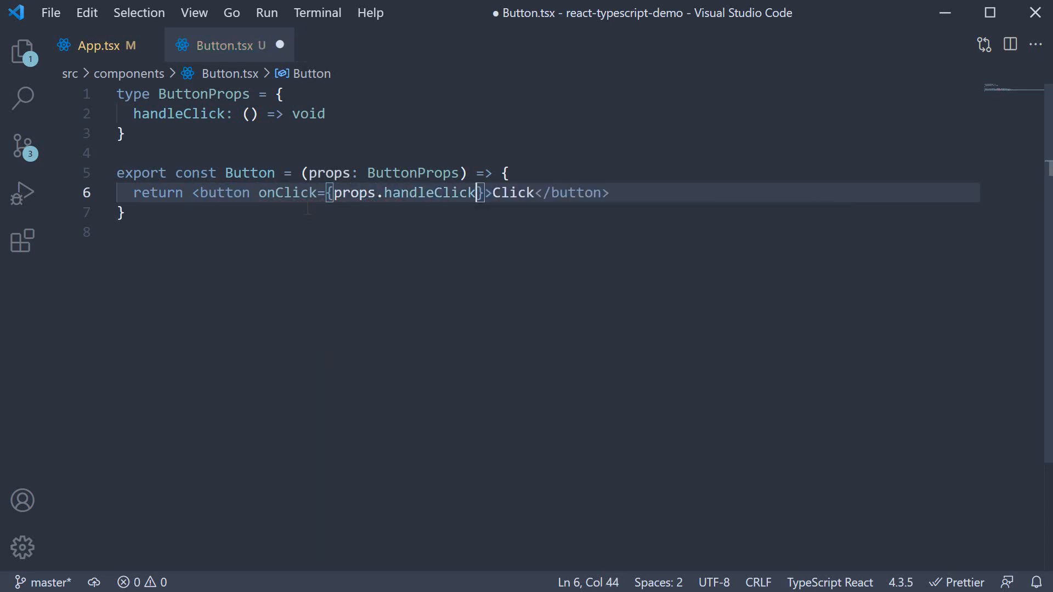
# - Render <Button> in App.tsx with a handleClick logging 'Button clicked'
pyautogui.click(96, 45)
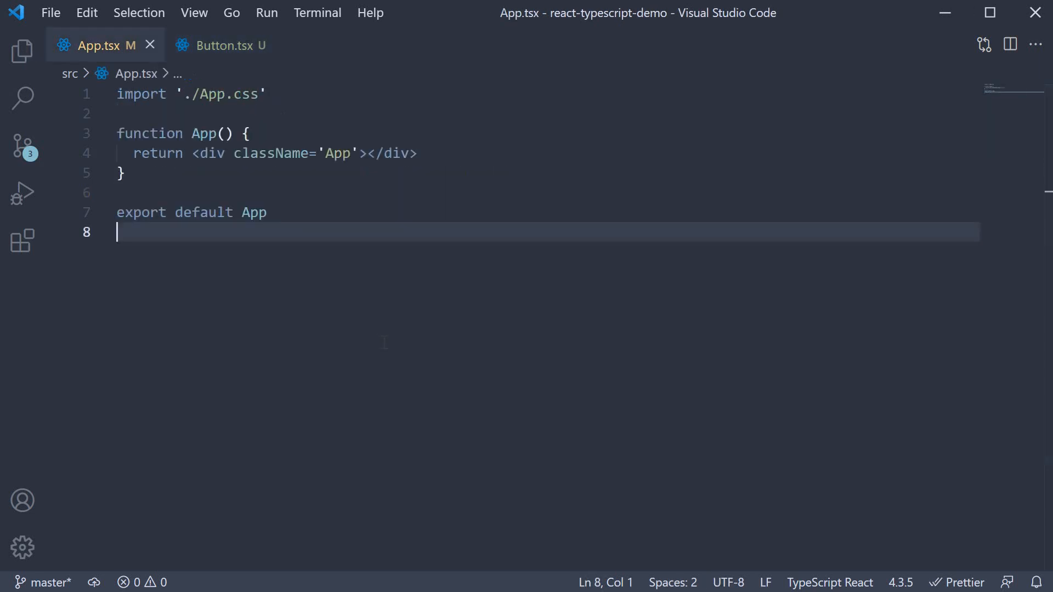
pyautogui.press('Enter')
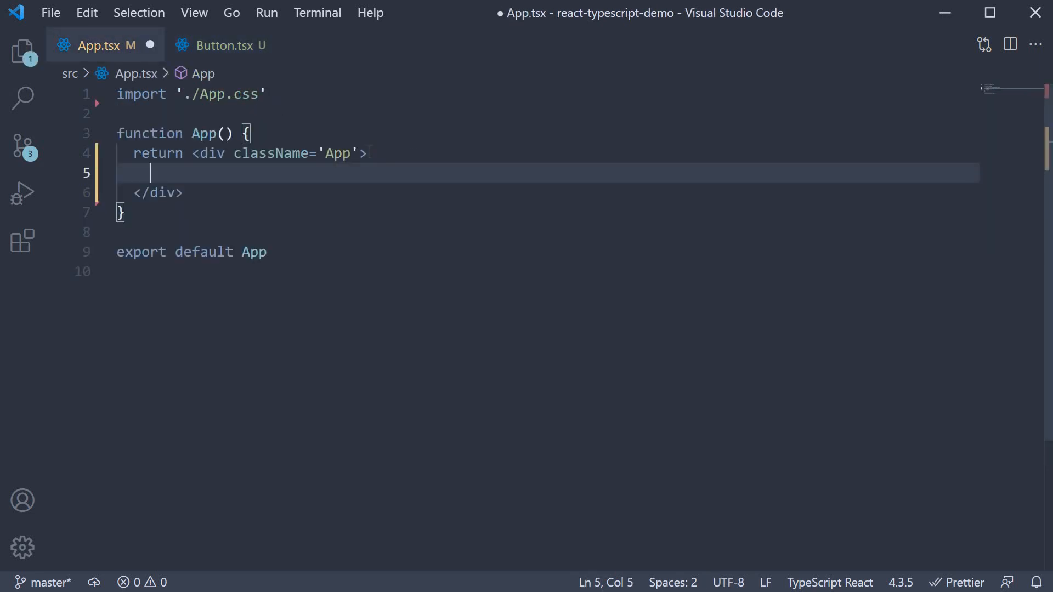
pyautogui.write('<Button  />')
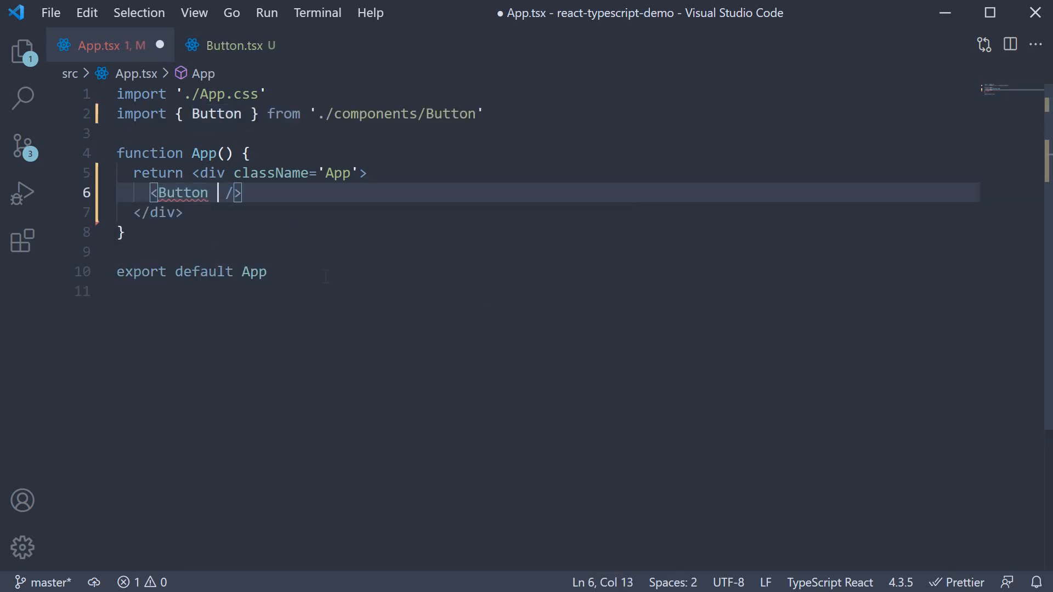
pyautogui.write('handleClick=')
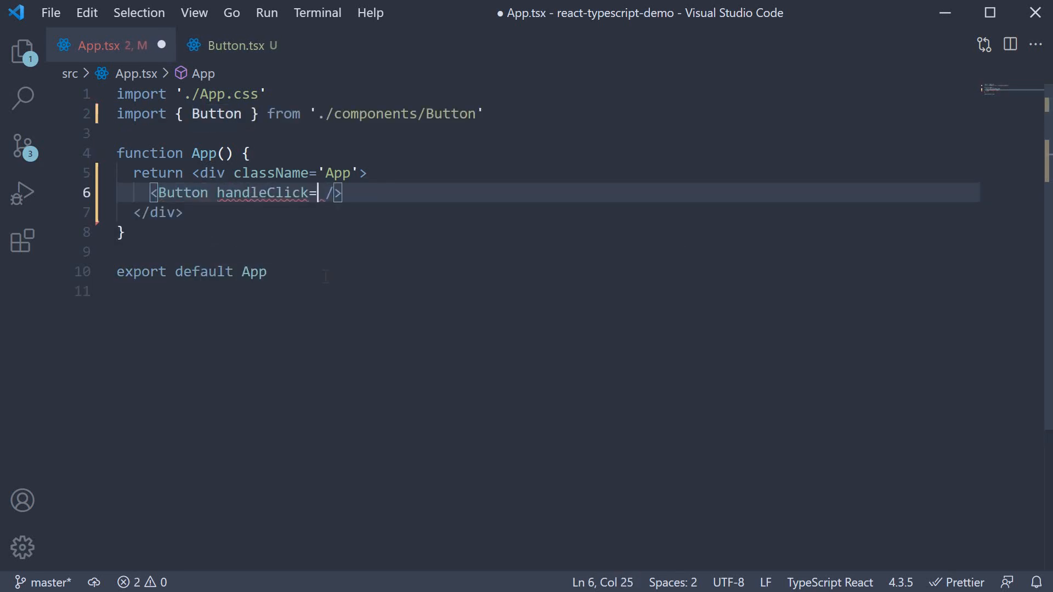
pyautogui.write('{() }')
pyautogui.write('clg')
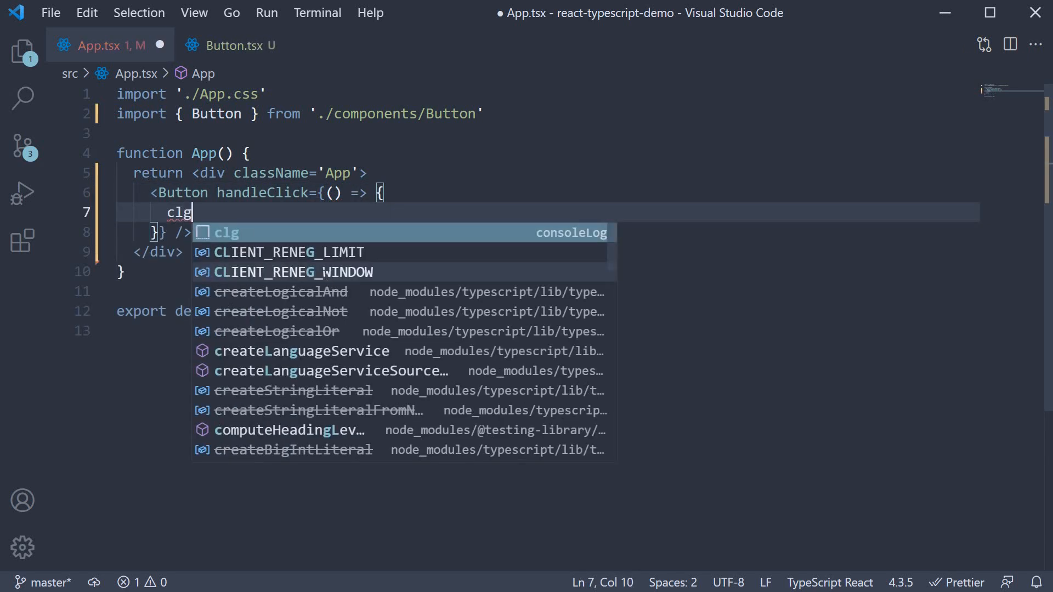
pyautogui.press('Tab')
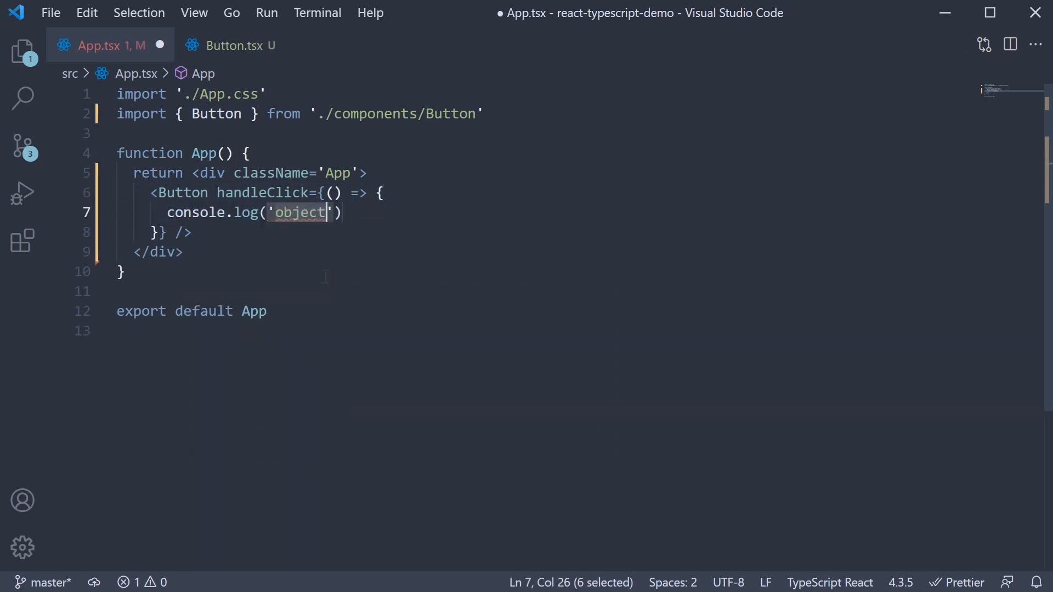
pyautogui.write('Button clicked')
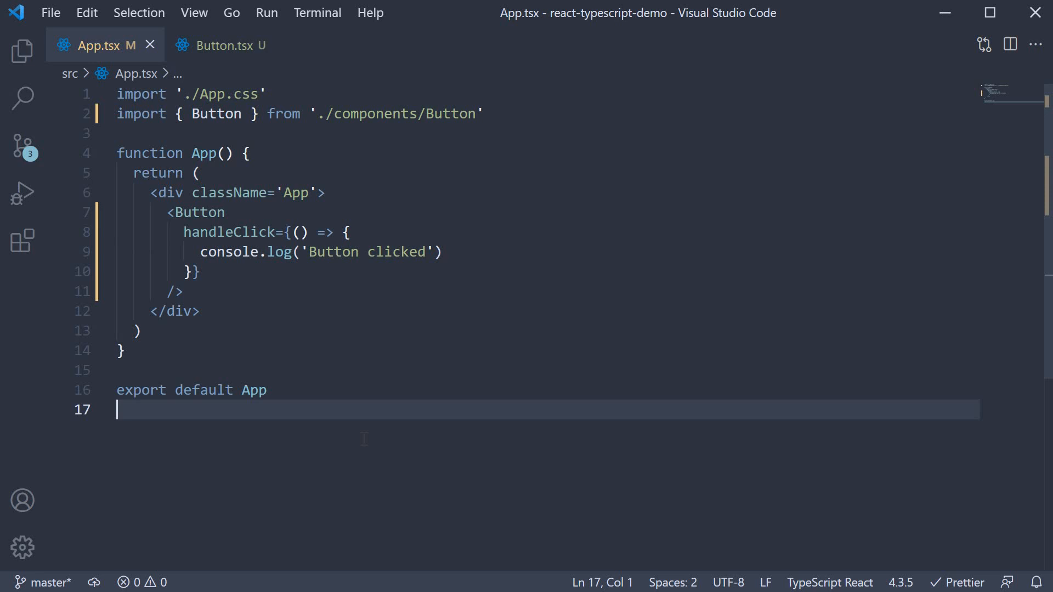
pyautogui.click(222, 45)
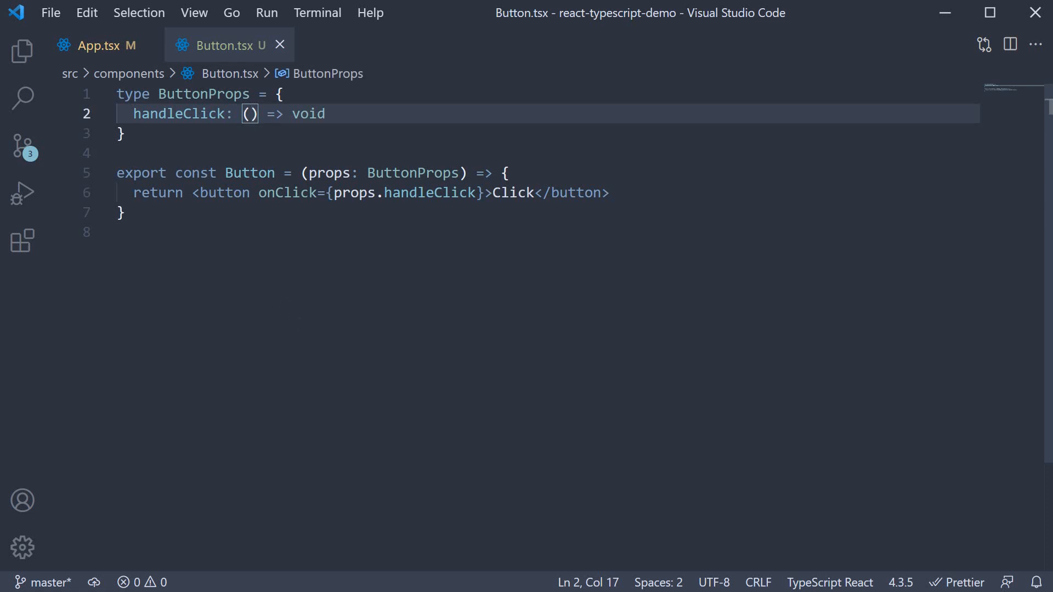
# - Type handleClick as (event: React.MouseEvent<HTMLButtonElement>) => void
pyautogui.write('event: React.')
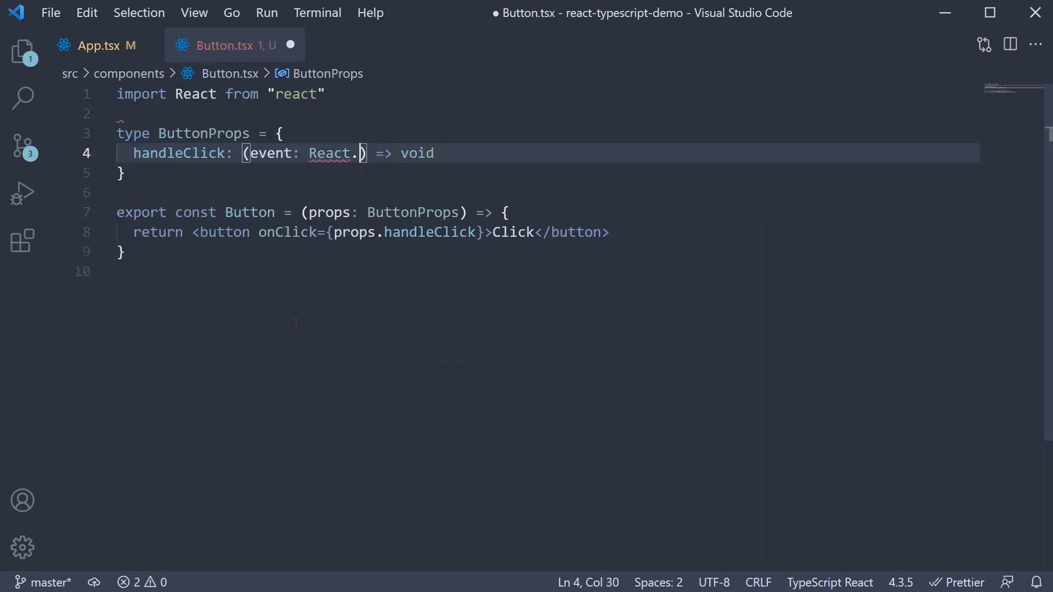
pyautogui.write('MouseEvent')
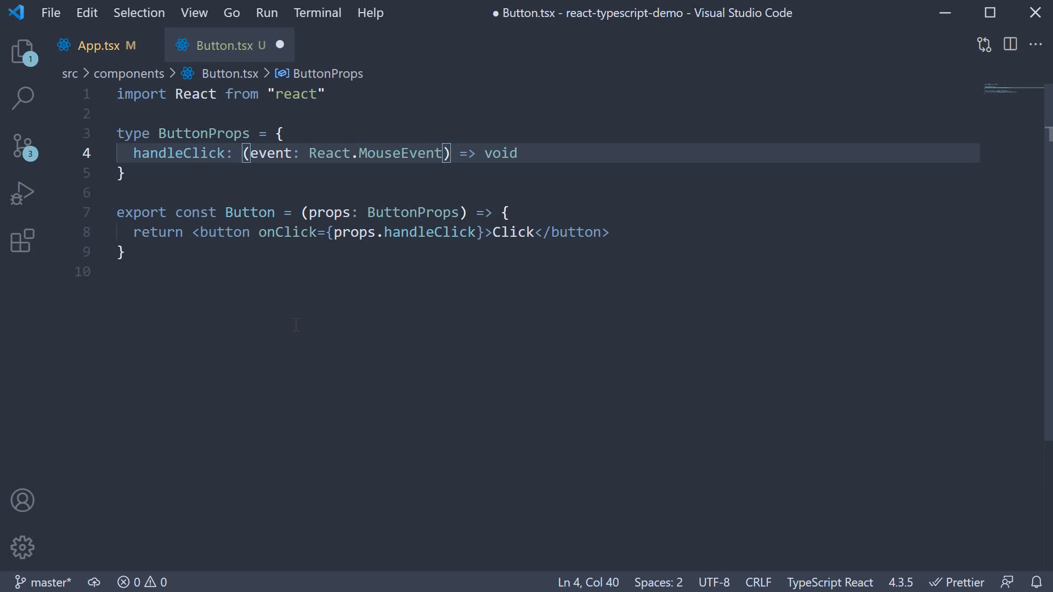
pyautogui.write('<>')
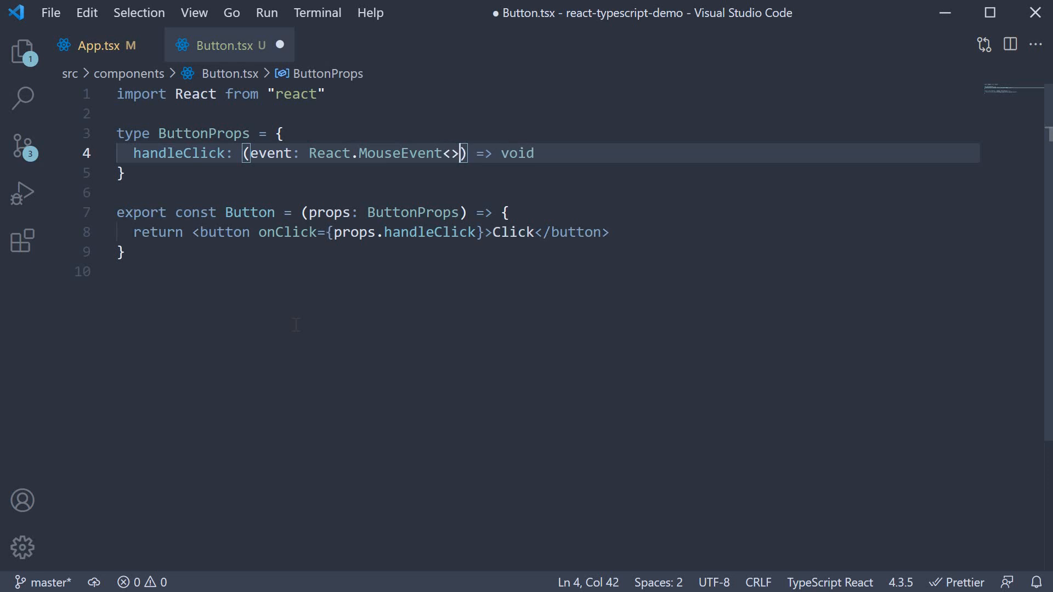
pyautogui.write('H')
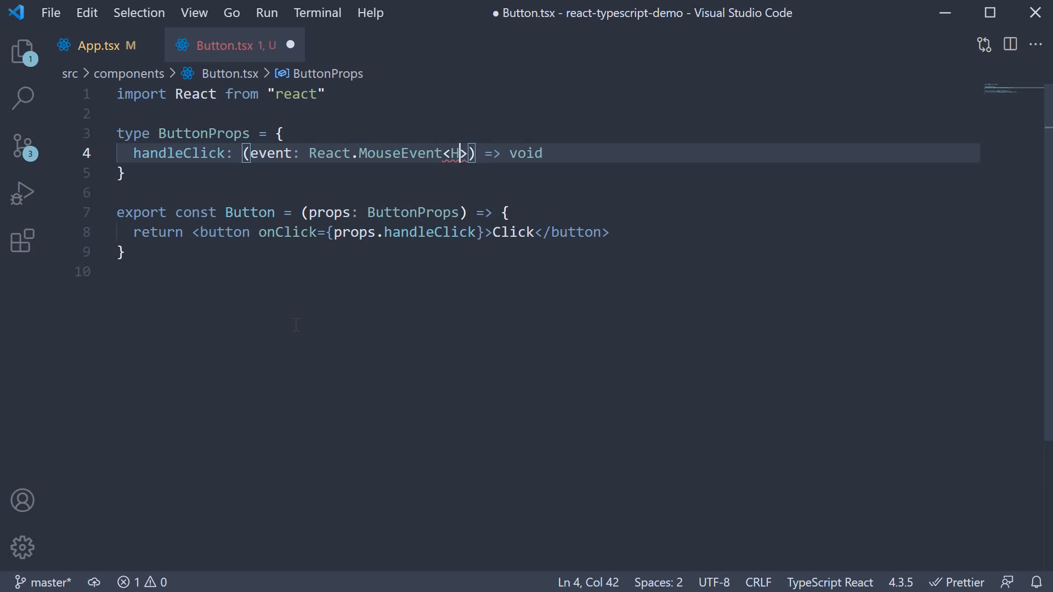
pyautogui.write('TMLButtonElement')
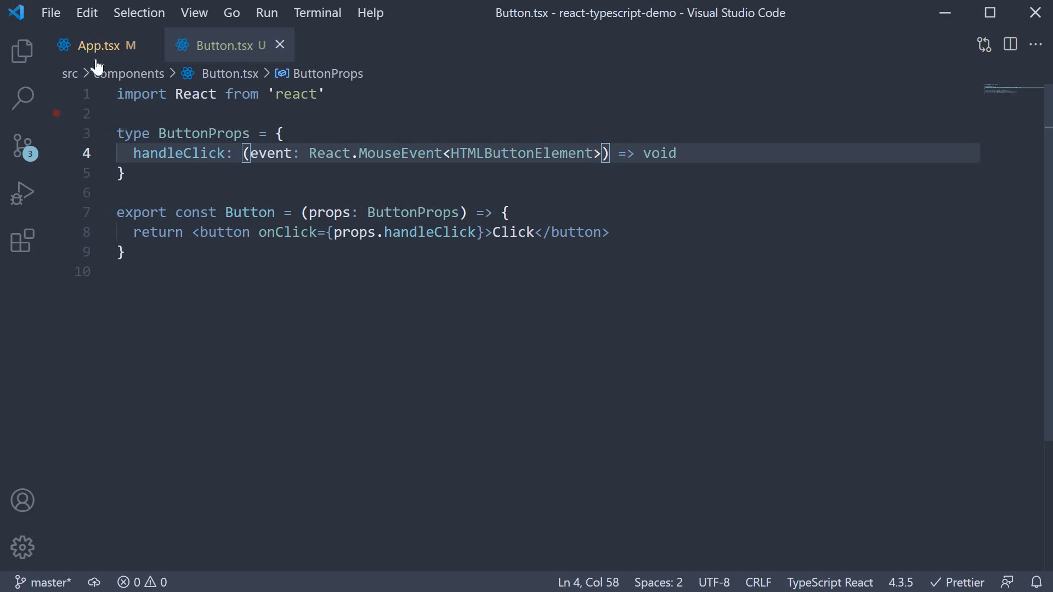
# - Add an event parameter to App.tsx's handler and log it with 'Button clicked', then save
pyautogui.click(104, 44)
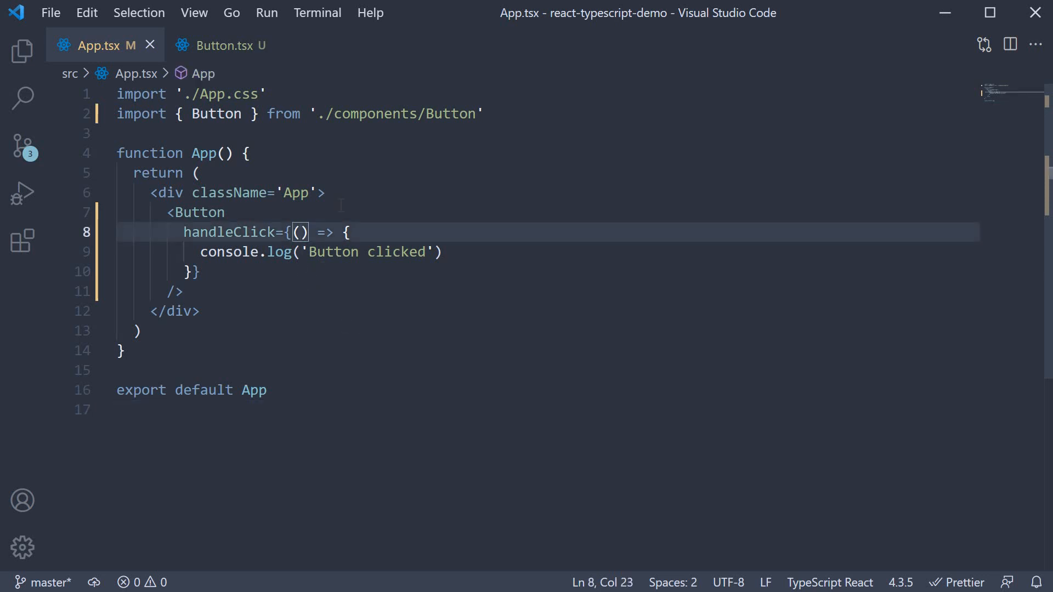
pyautogui.write('event')
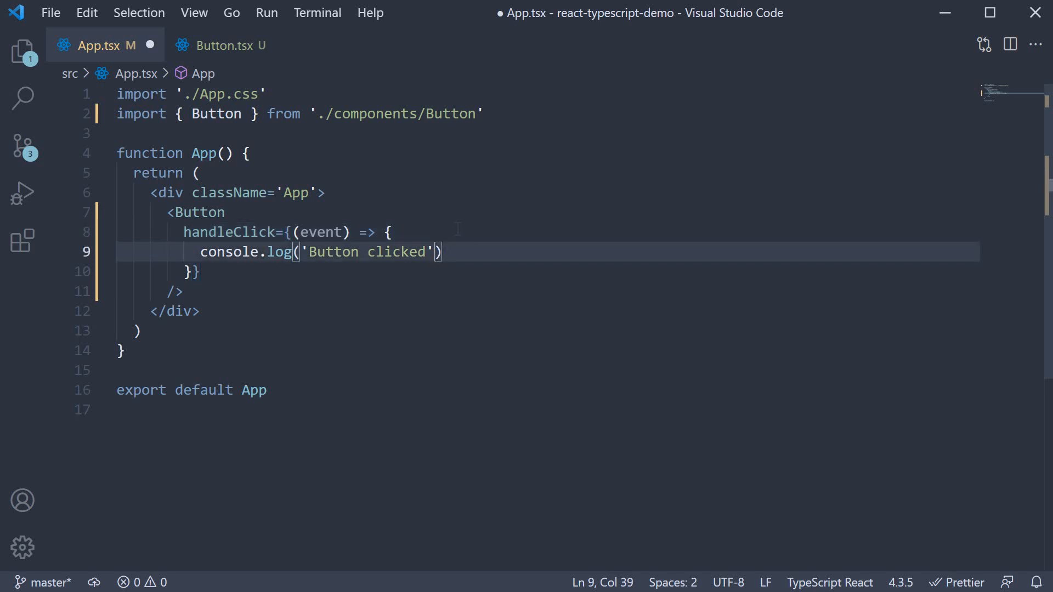
pyautogui.write(', event')
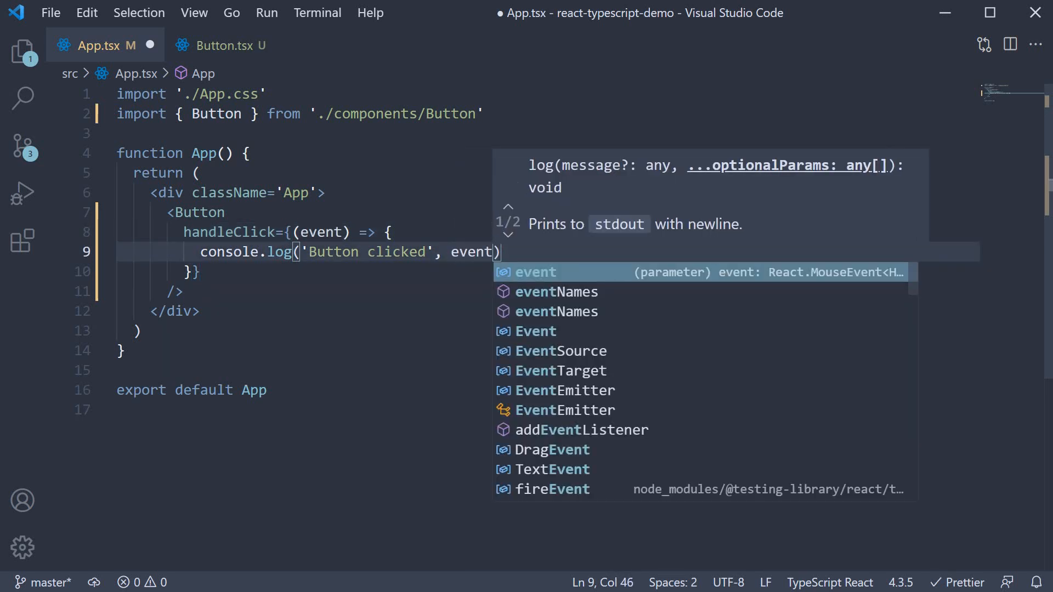
pyautogui.press('Escape')
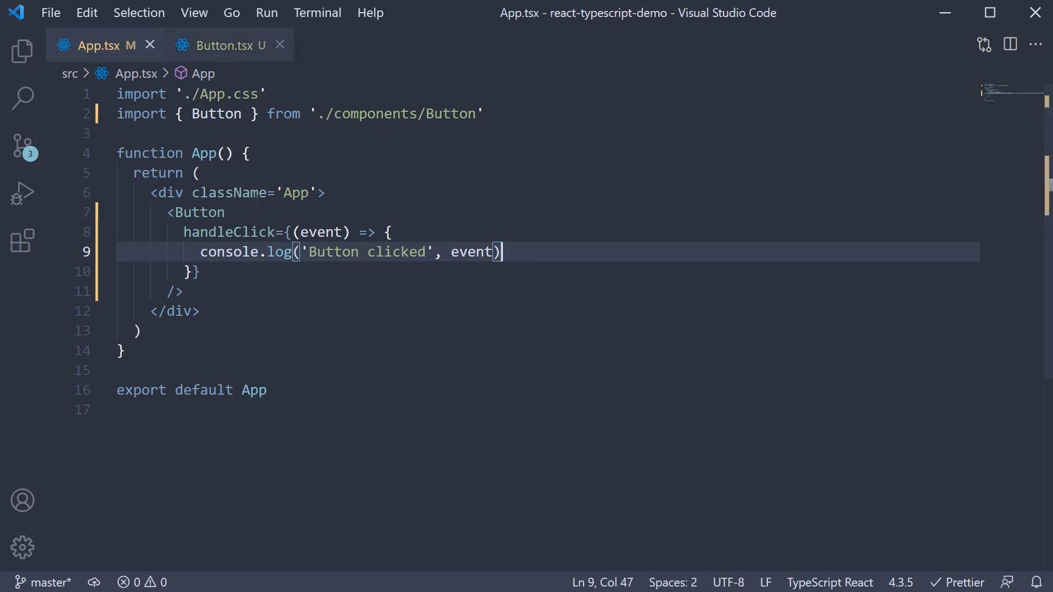
pyautogui.click(221, 45)
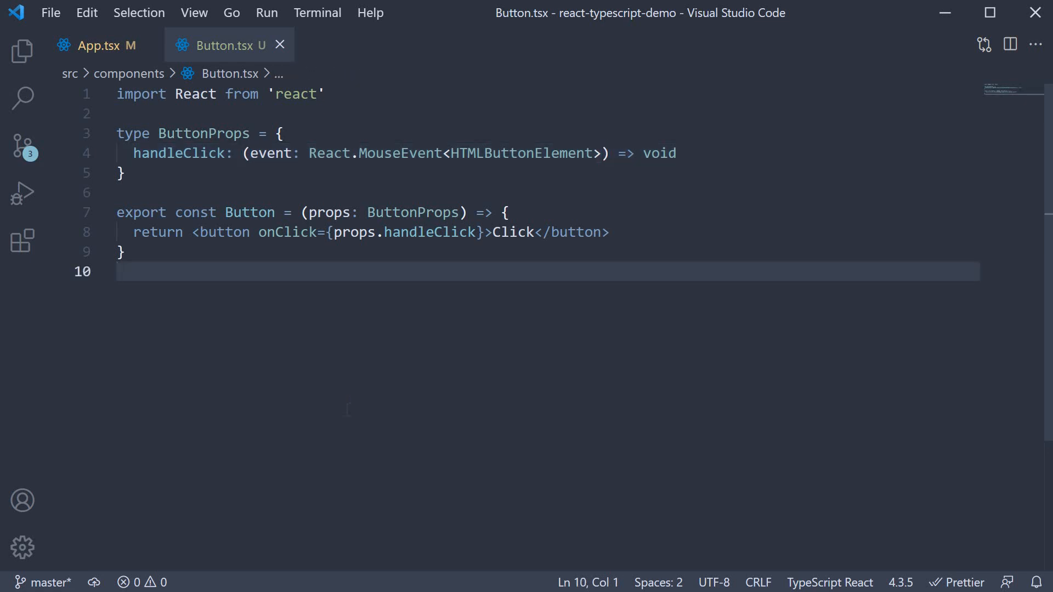
pyautogui.moveTo(360, 413)
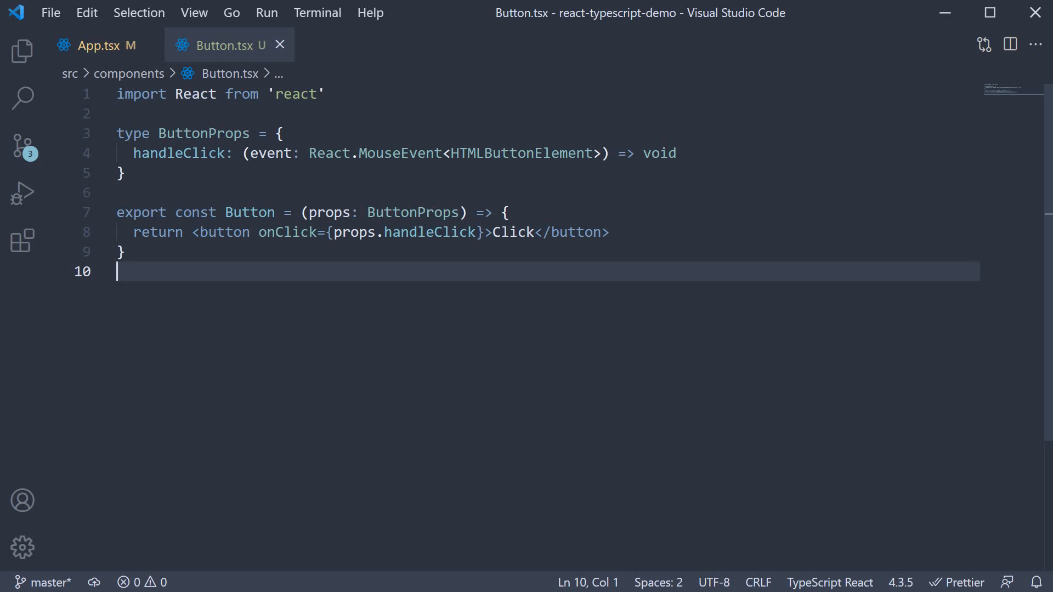
pyautogui.moveTo(367, 172)
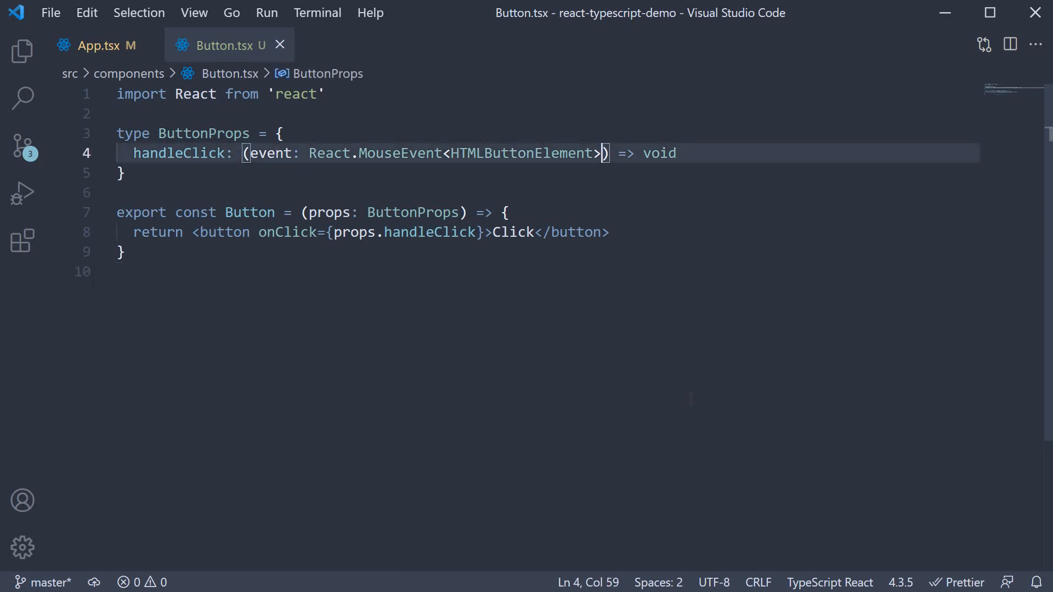
# - Add id: number to handleClick and call props.handleClick(event, 1) from onClick, saved
pyautogui.write(', id')
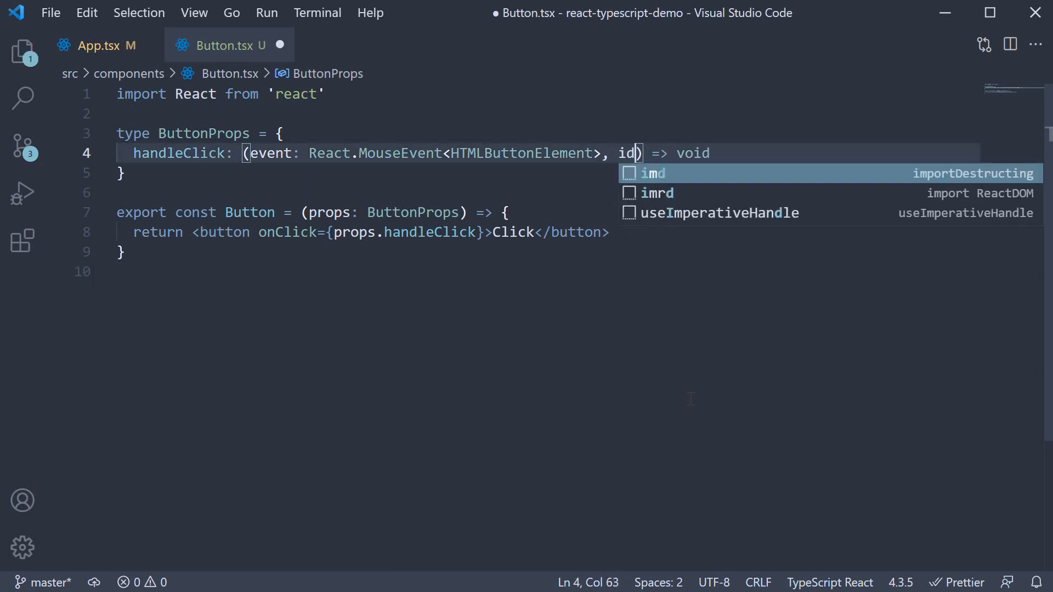
pyautogui.write(': number')
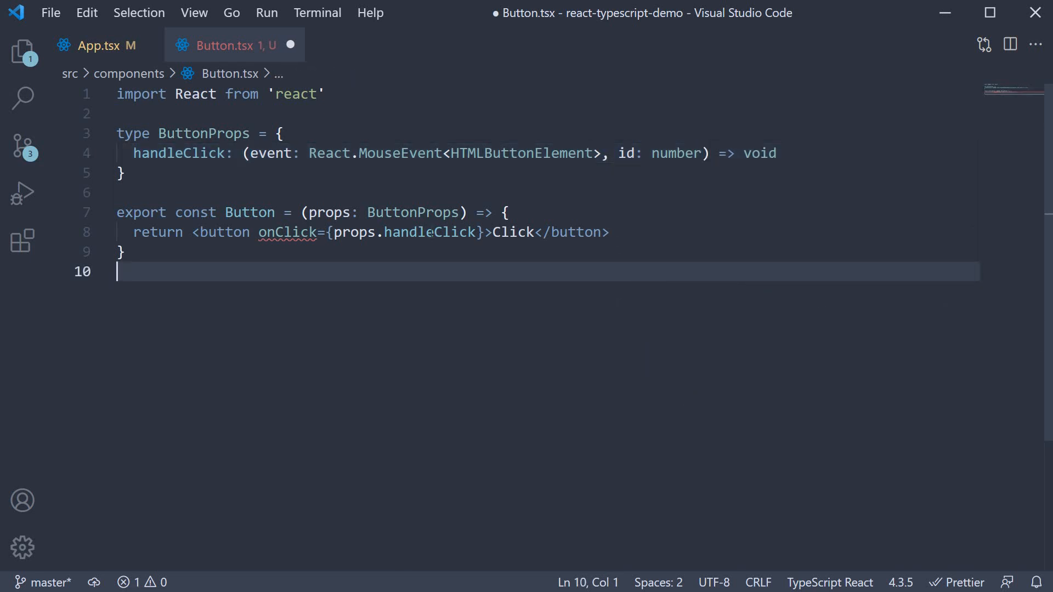
pyautogui.write('event =>')
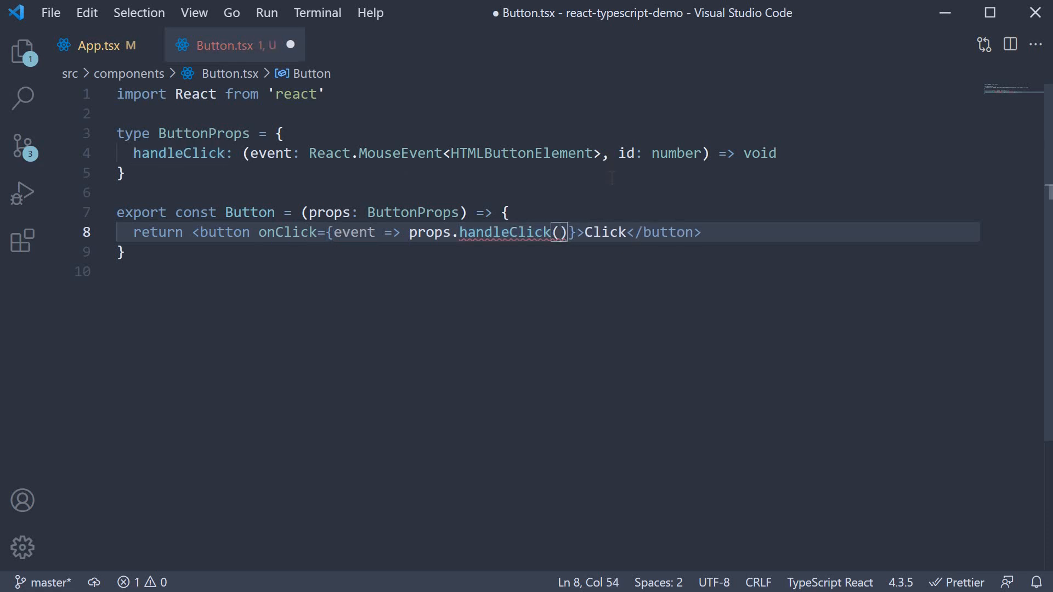
pyautogui.write('event,')
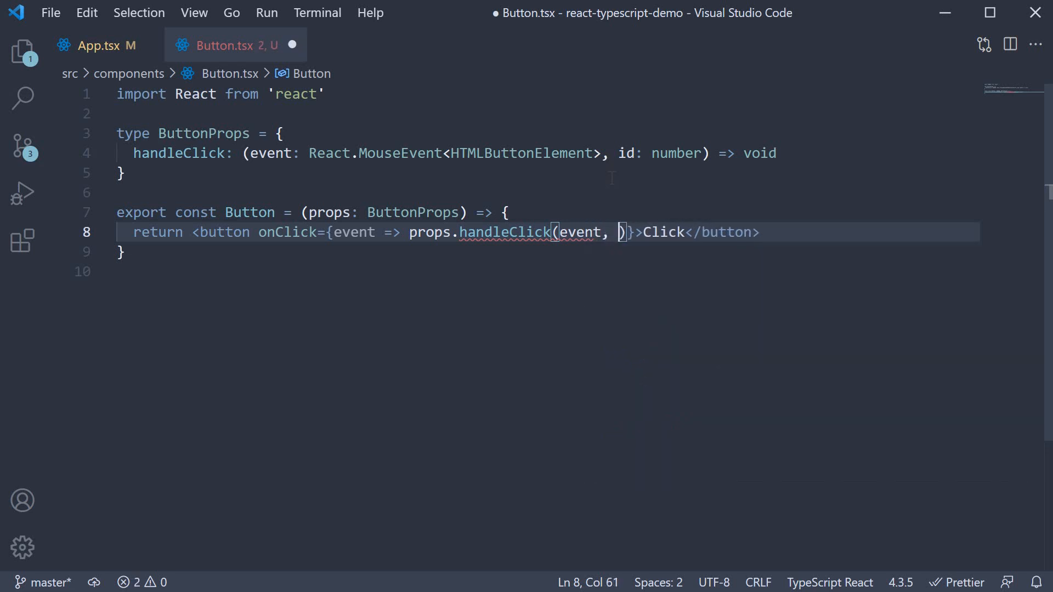
pyautogui.write('1')
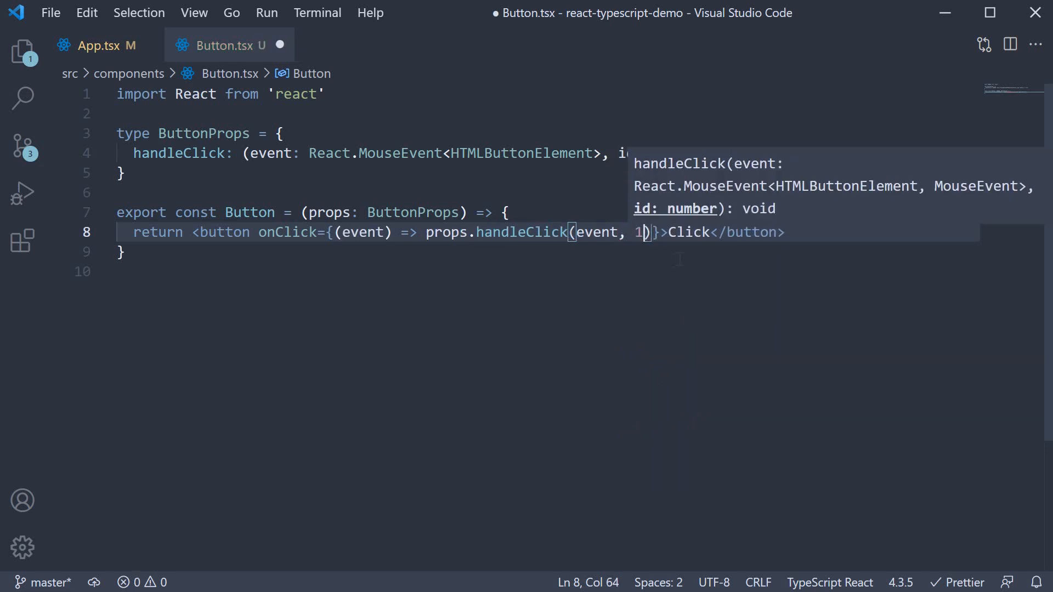
pyautogui.press('ctrl+s')
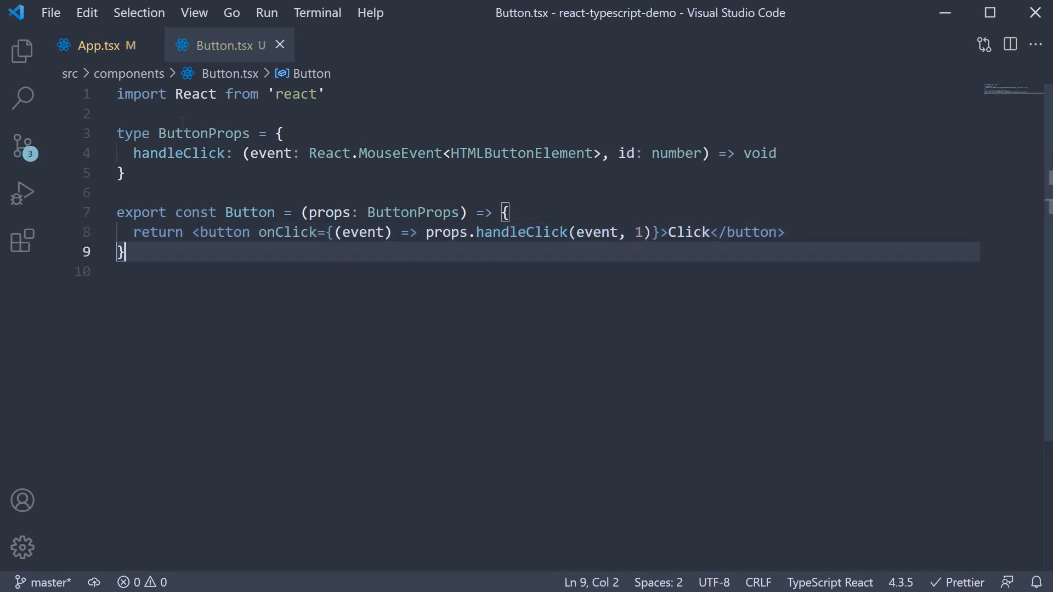
# - Add id to App.tsx's click handler parameters and console.log, then save
pyautogui.click(101, 45)
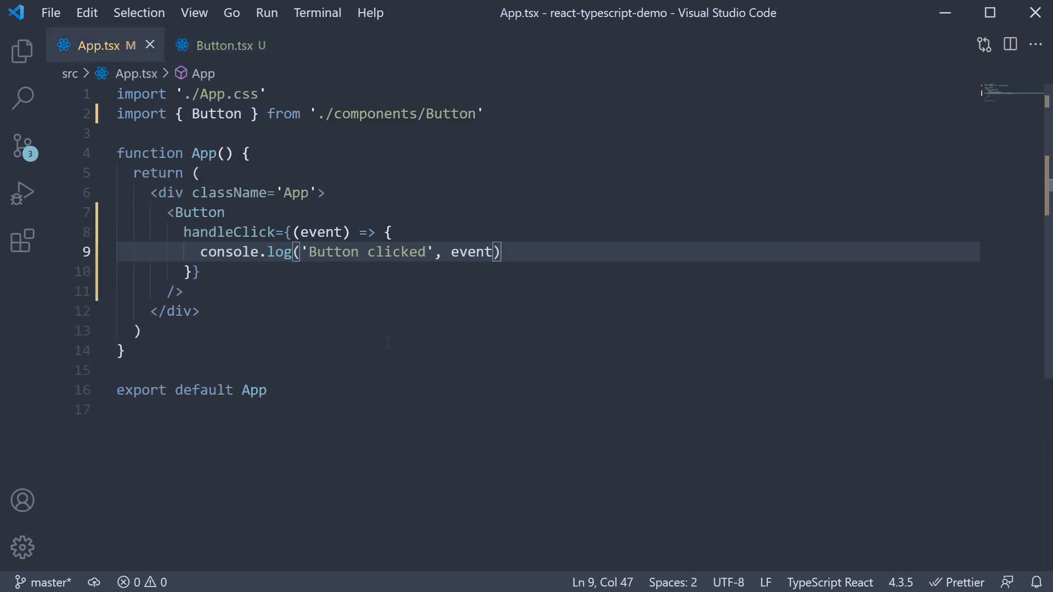
pyautogui.write(', id')
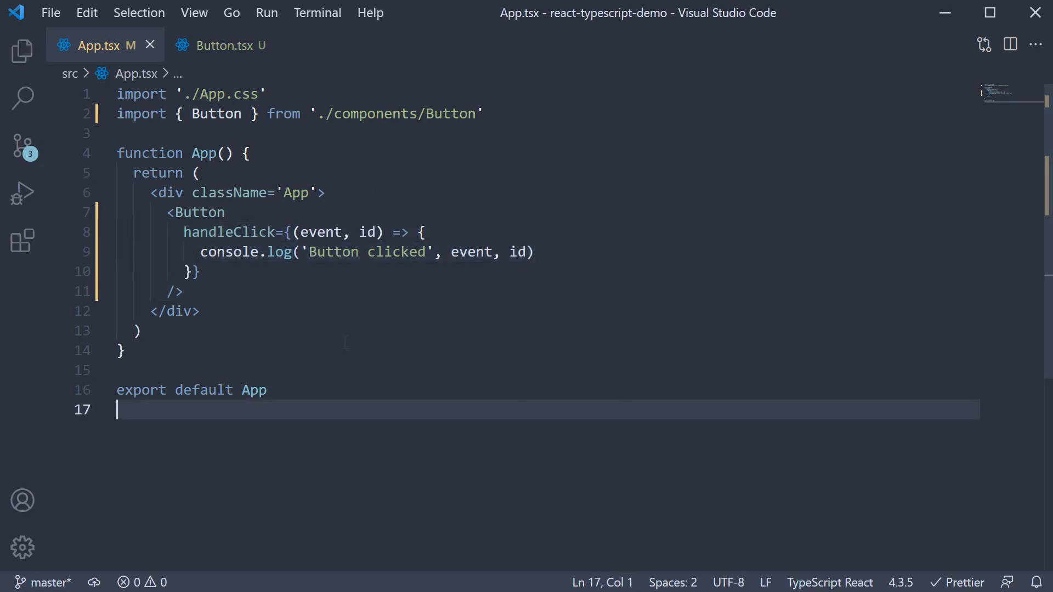
pyautogui.click(222, 45)
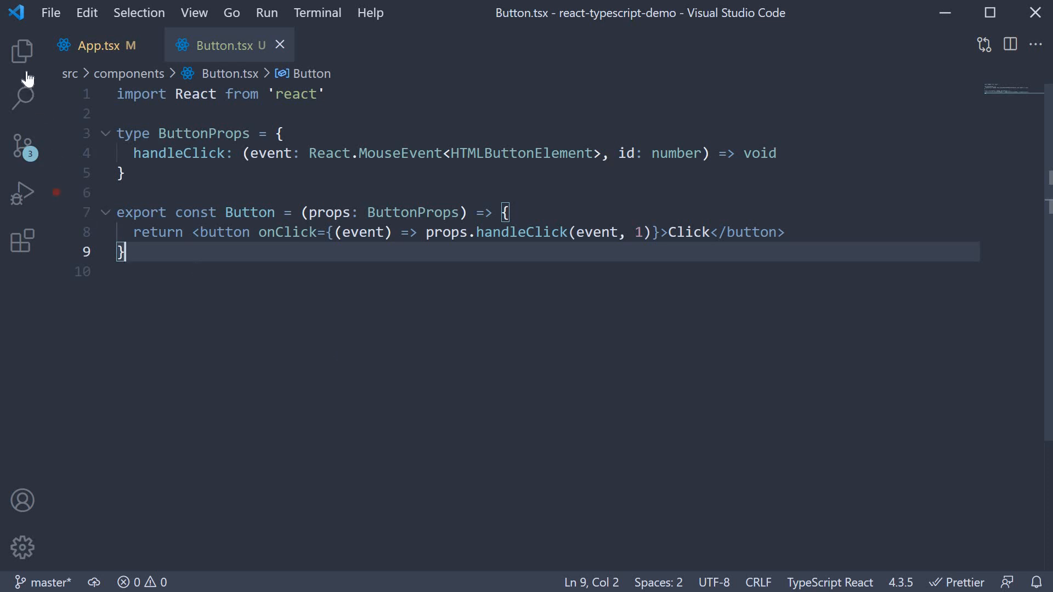
# - Open Input.tsx from src/components and select 'export' on line 1
pyautogui.click(22, 50)
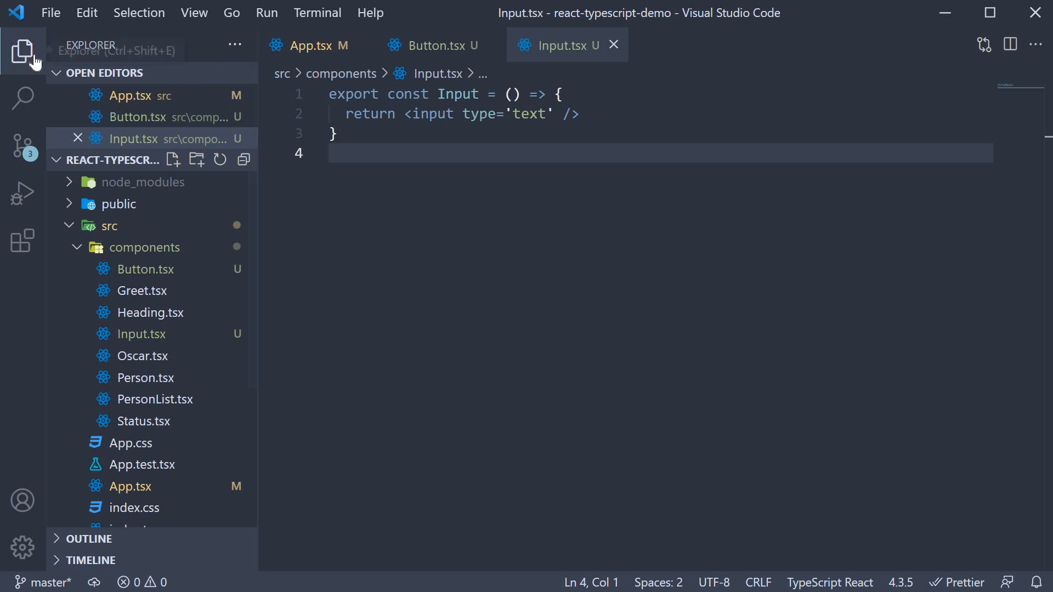
pyautogui.click(23, 52)
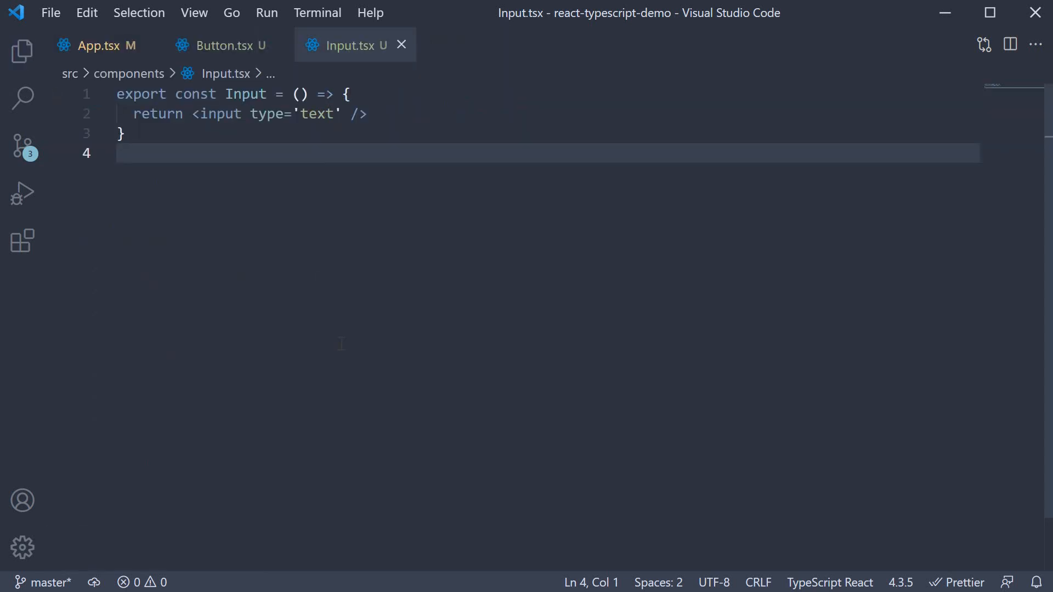
pyautogui.moveTo(347, 367)
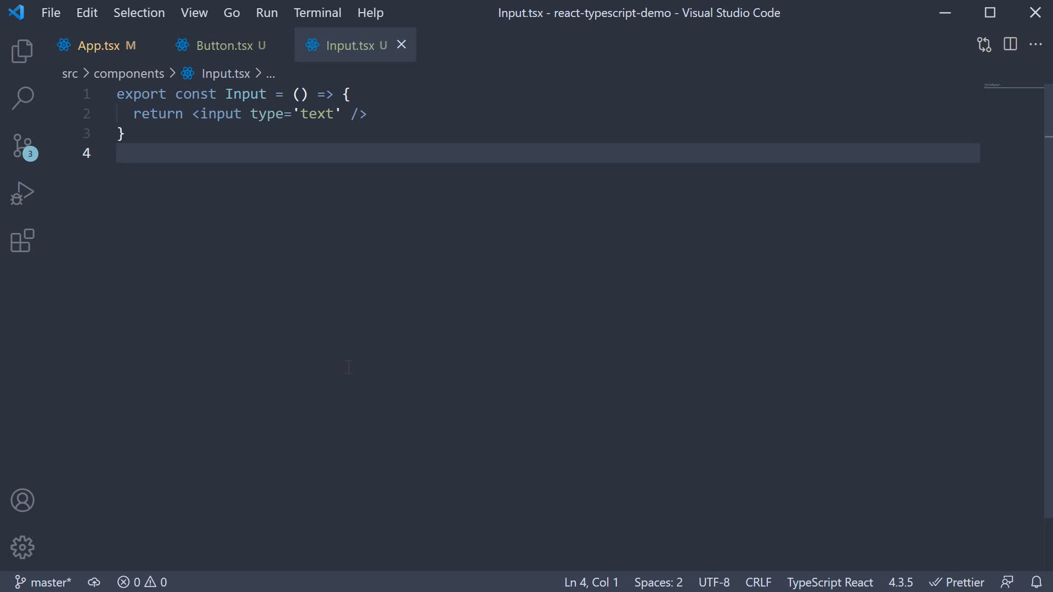
pyautogui.doubleClick(140, 94)
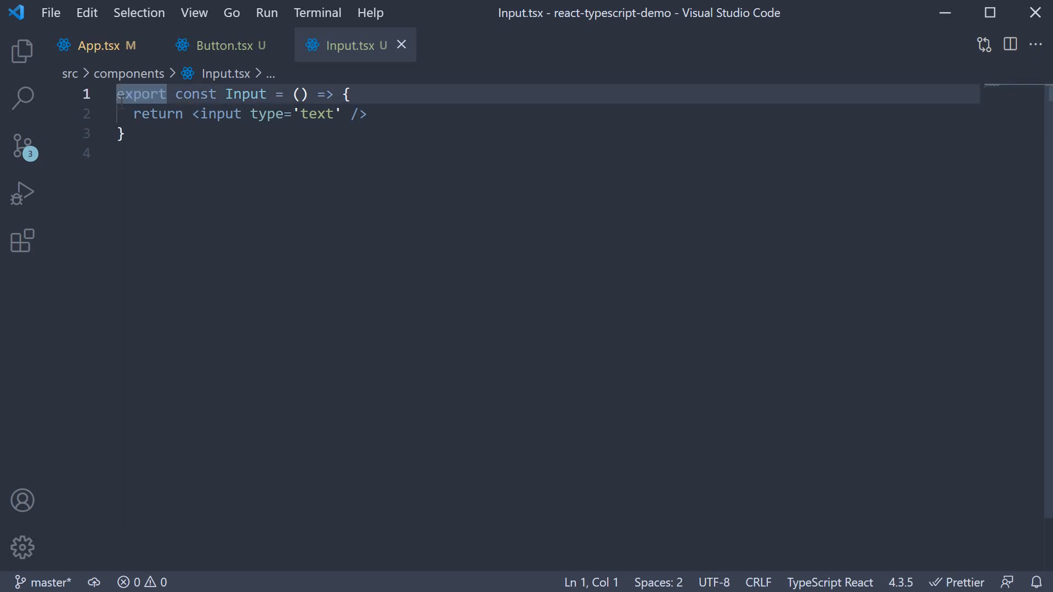
# - Define an InputProps type with value: string and handleChange: () => void
pyautogui.write('type')
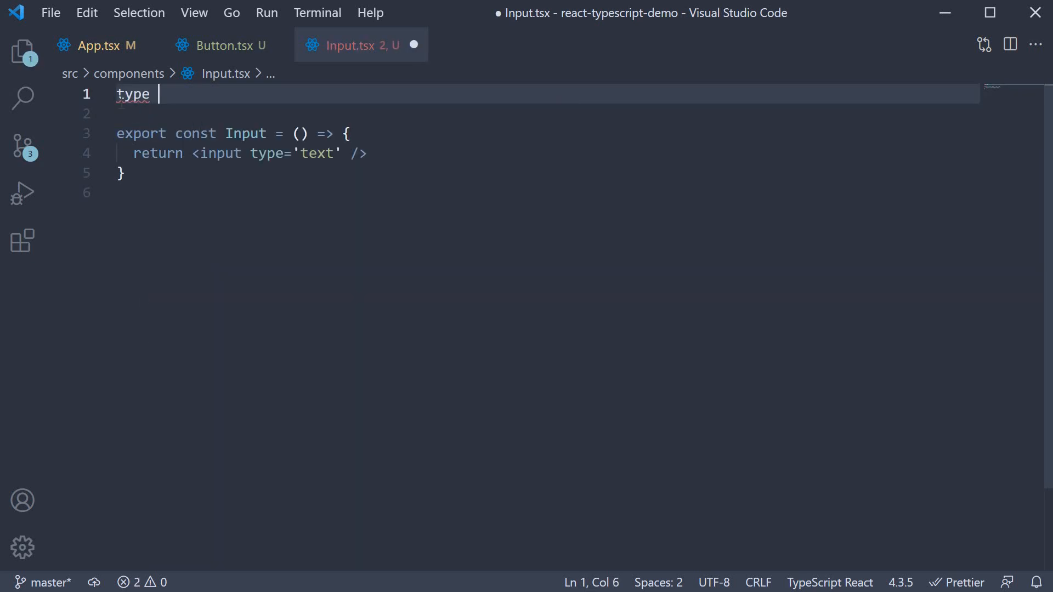
pyautogui.write('InputProps = {')
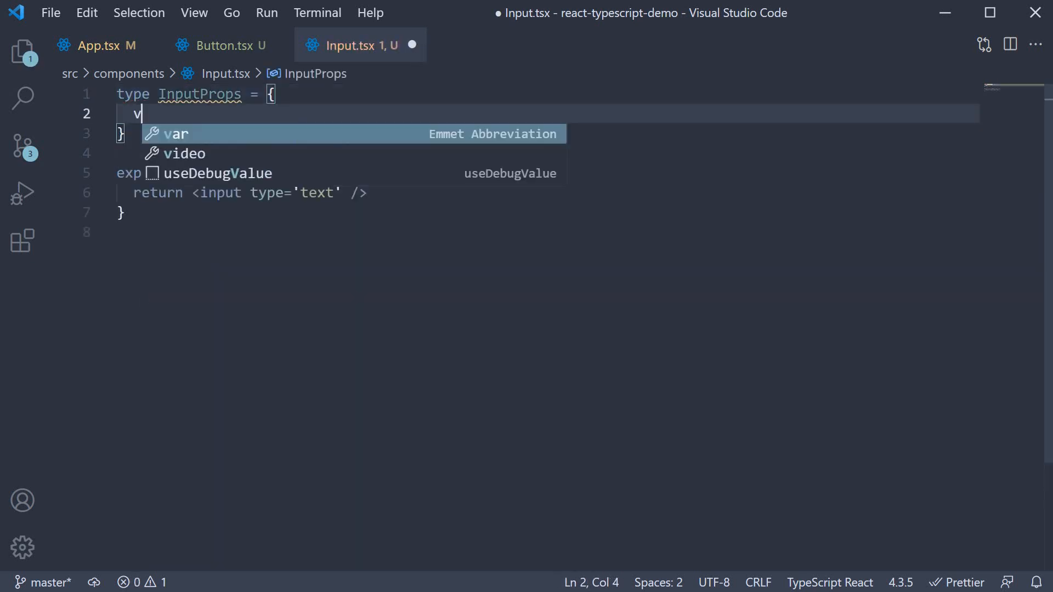
pyautogui.write('alue')
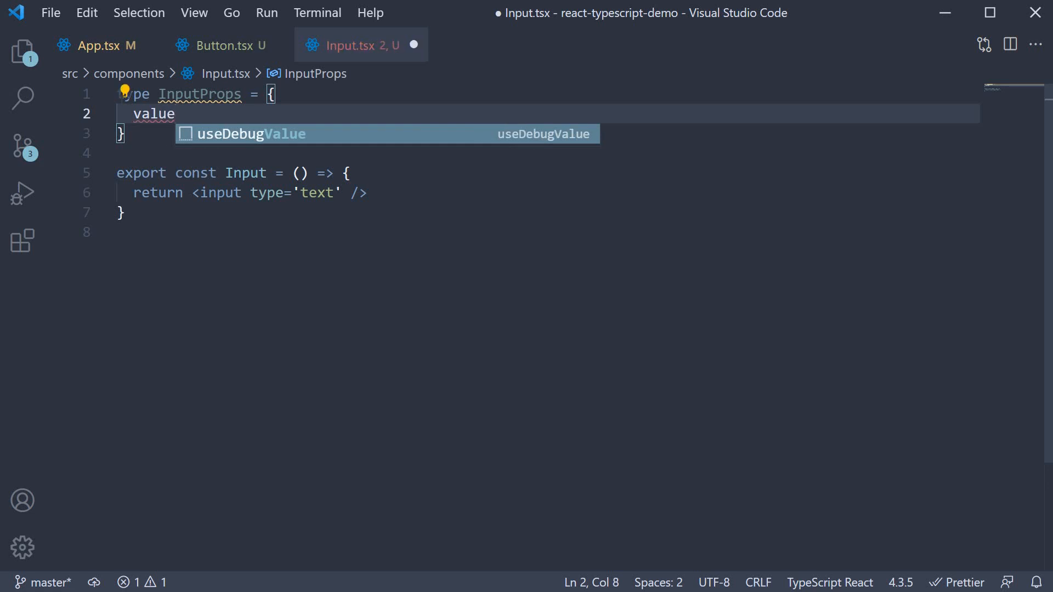
pyautogui.write(': string')
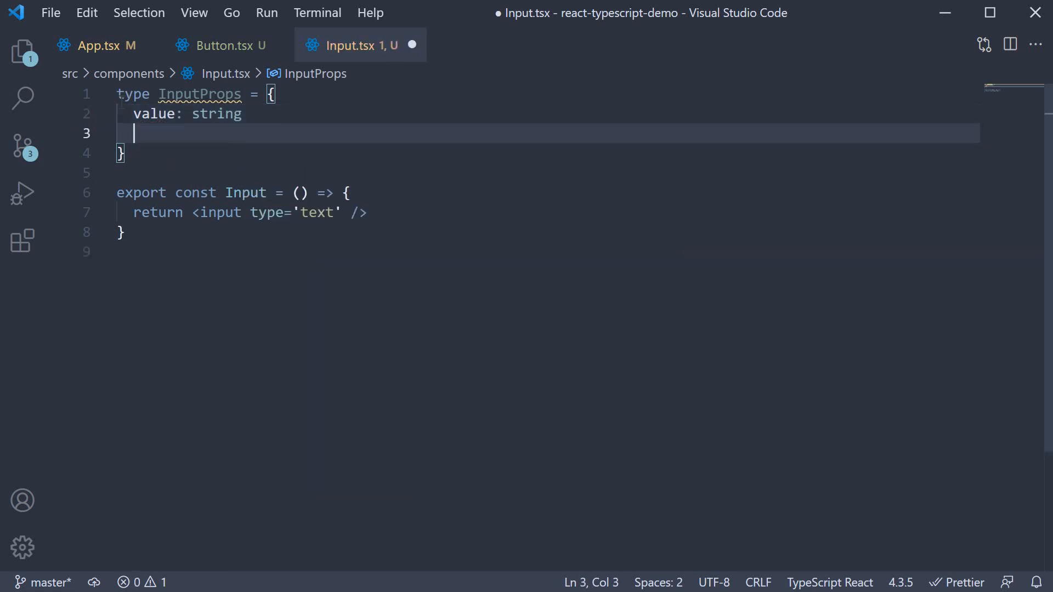
pyautogui.write('handleChange')
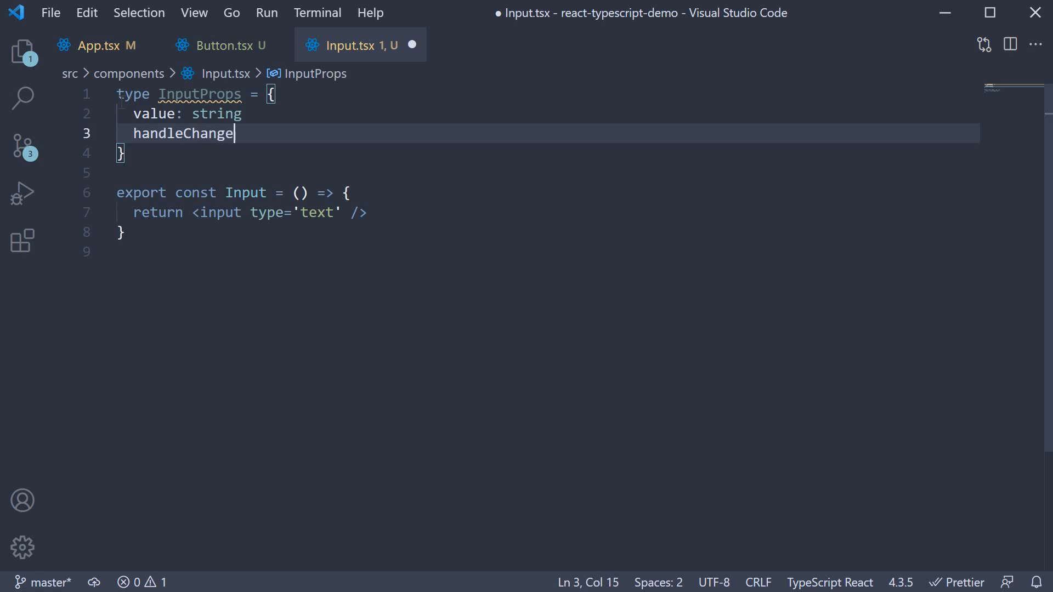
pyautogui.write(': ()')
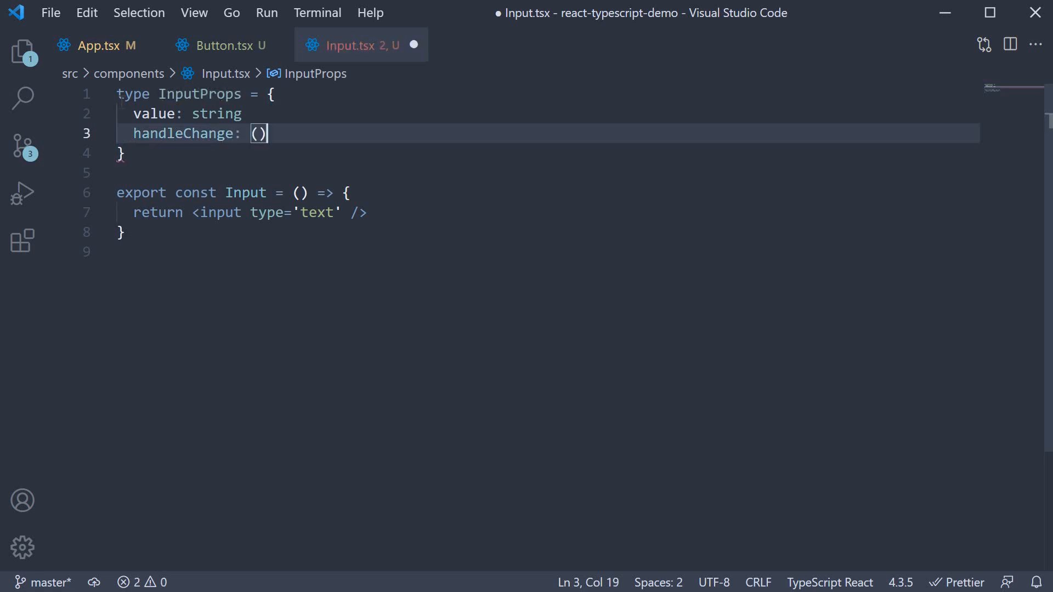
pyautogui.write('=> void')
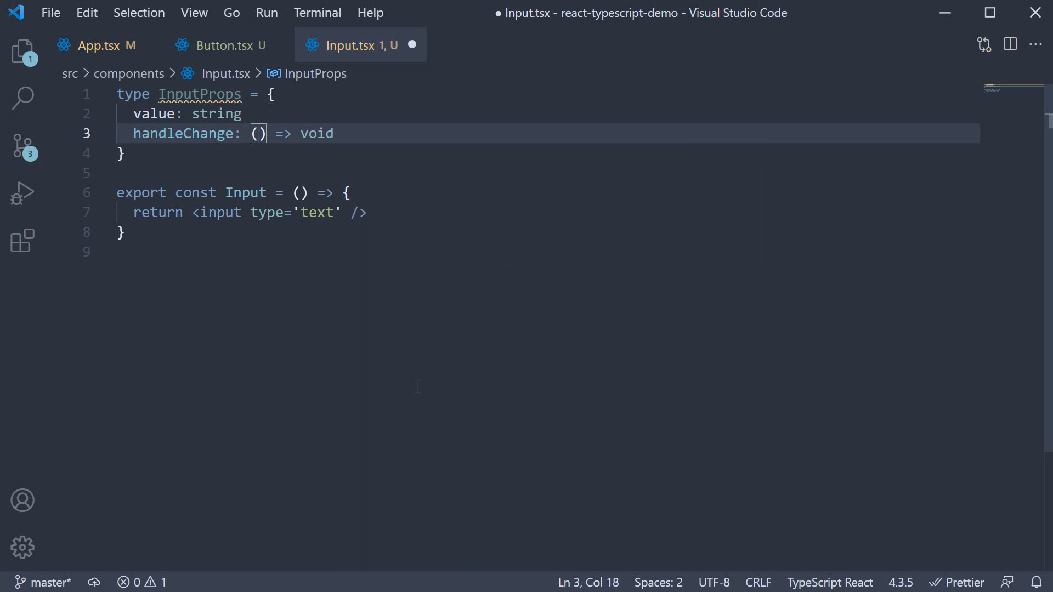
# - Type handleChange's event as React.ChangeEvent<HTMLInputElement>, importing React
pyautogui.write('event')
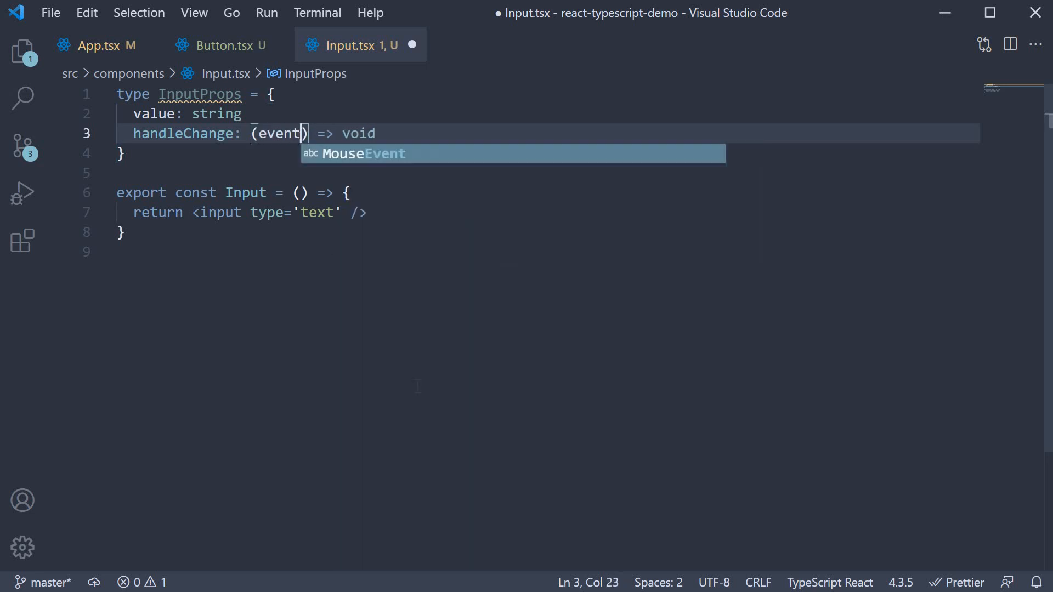
pyautogui.write(':')
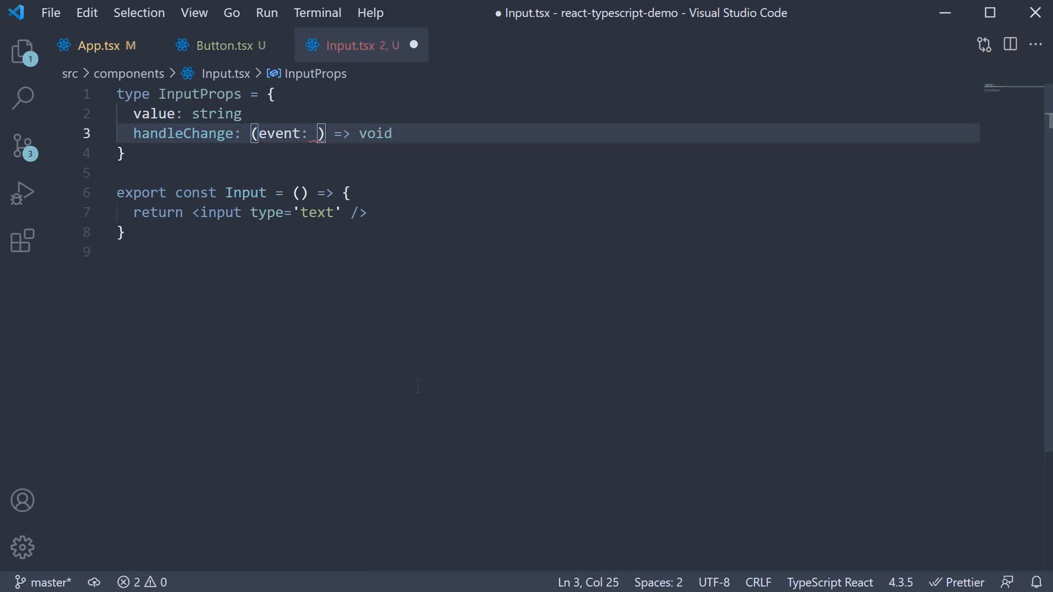
pyautogui.write('React.ChangeEvent<>')
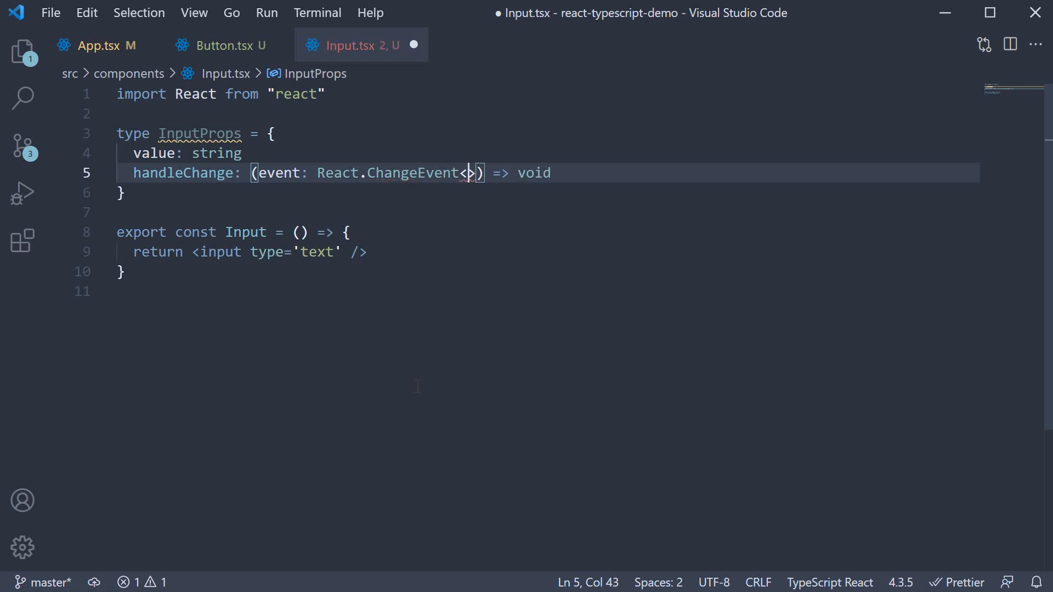
pyautogui.write('HTMLInputElement')
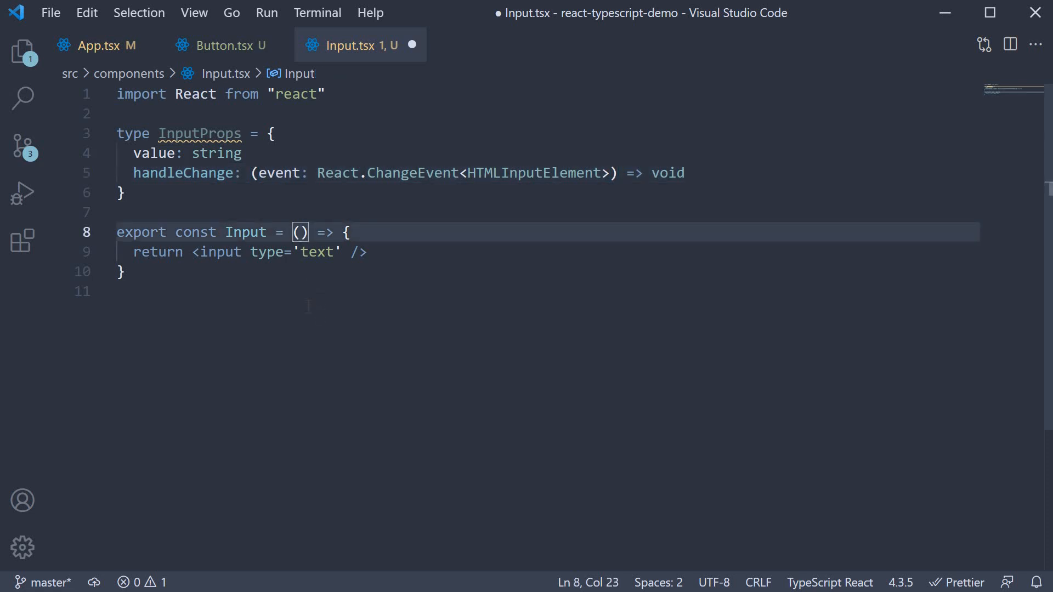
# - Annotate props as InputProps and bind value={props.value} and onChange={props.handleChange}
pyautogui.write('props:')
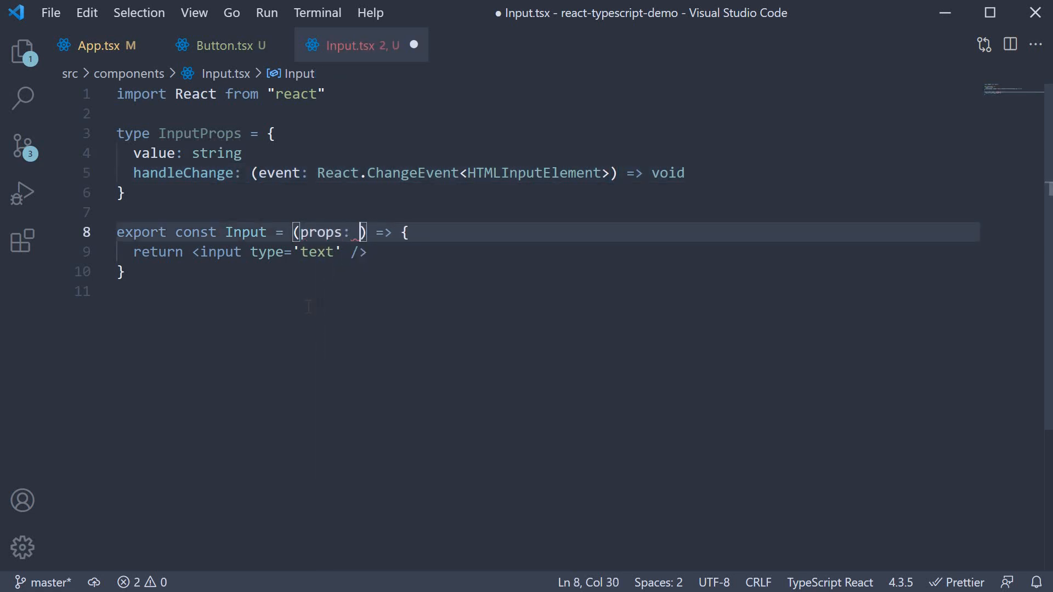
pyautogui.write('InputProps')
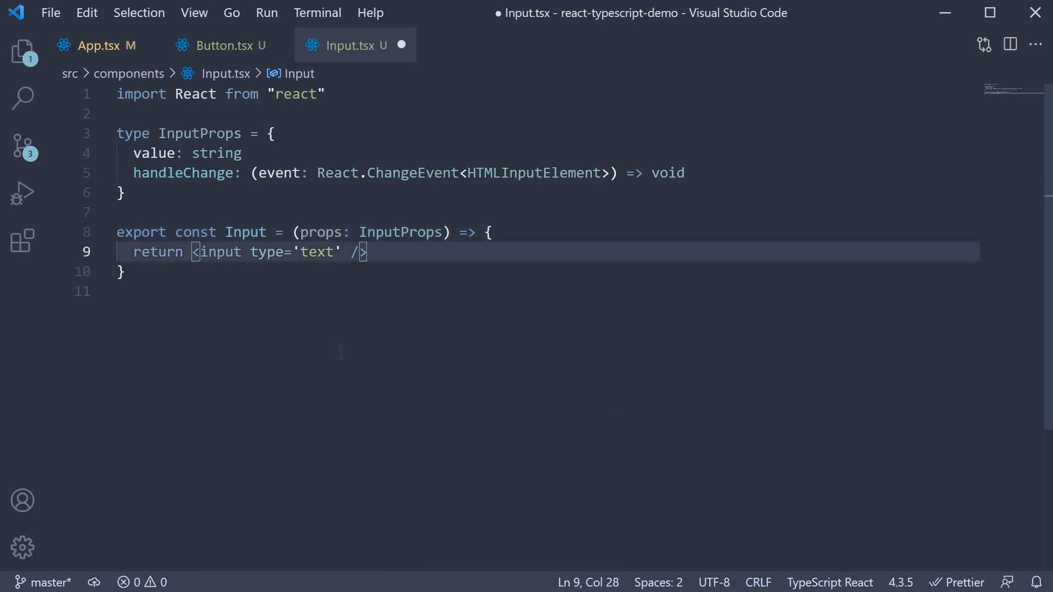
pyautogui.write('value')
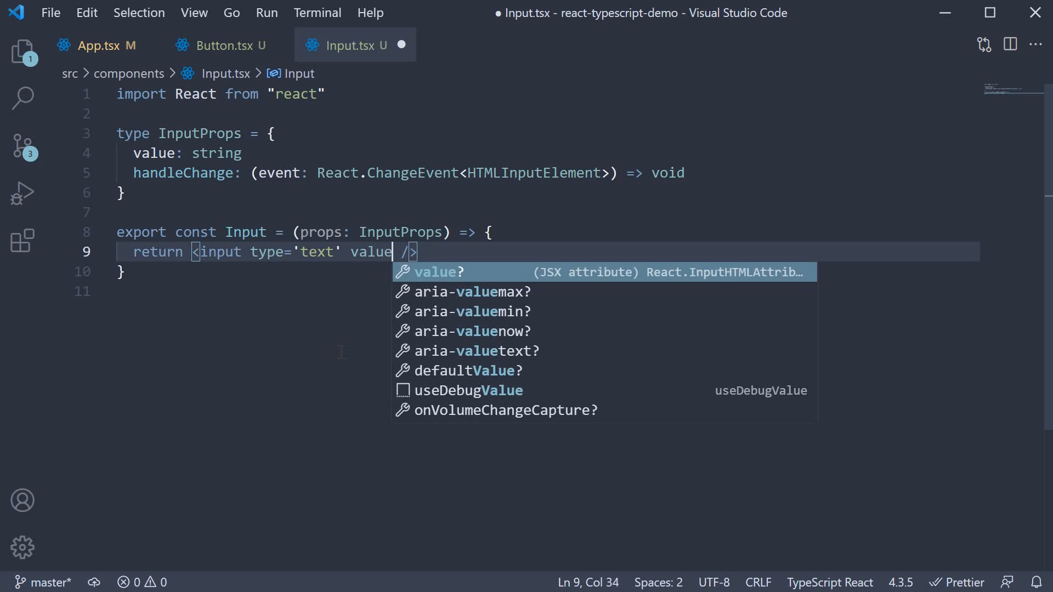
pyautogui.write('={props.v')
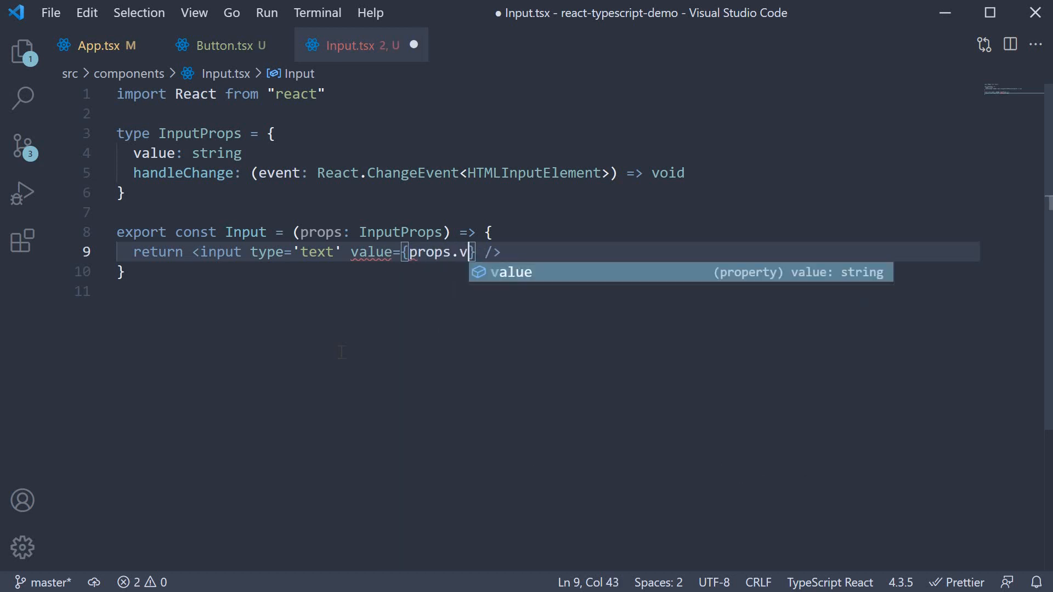
pyautogui.write('alue} onChange={r')
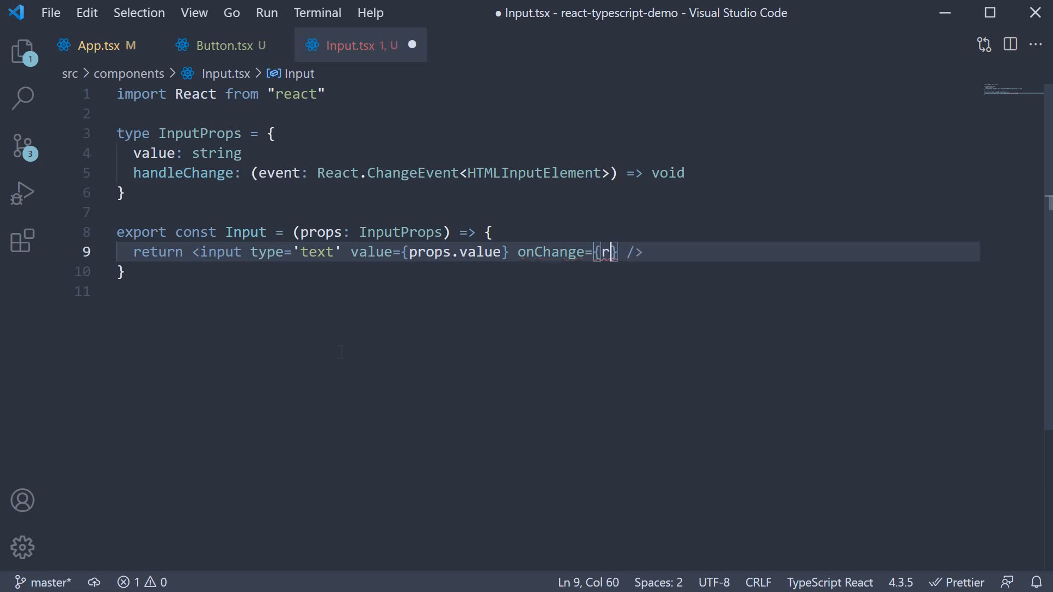
pyautogui.write('props.handleChange')
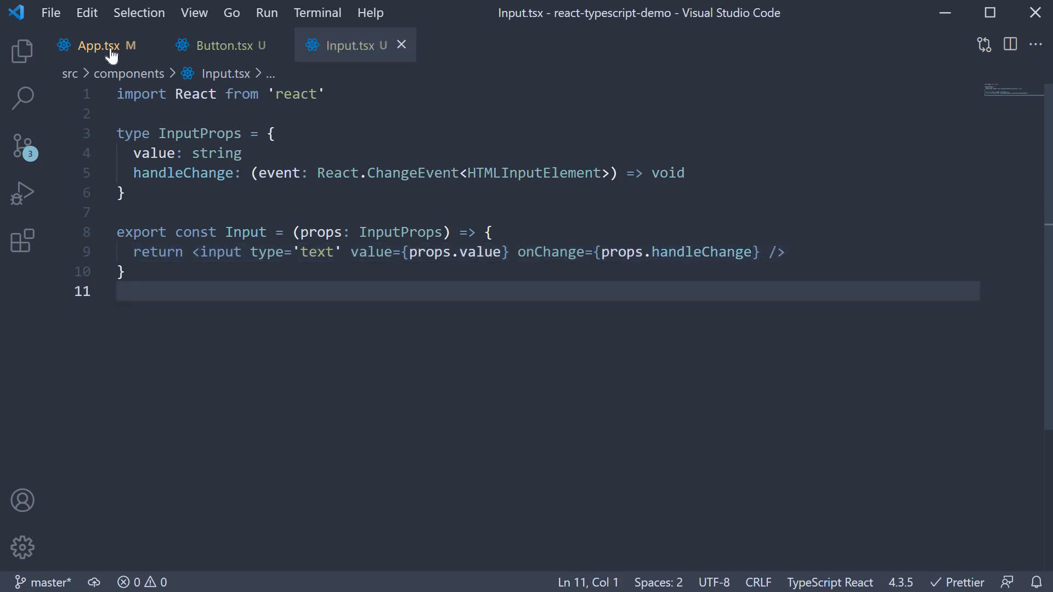
# - Render <Input value='' handleChange={(event) => console.log(event)} /> in App.tsx and save
pyautogui.click(98, 45)
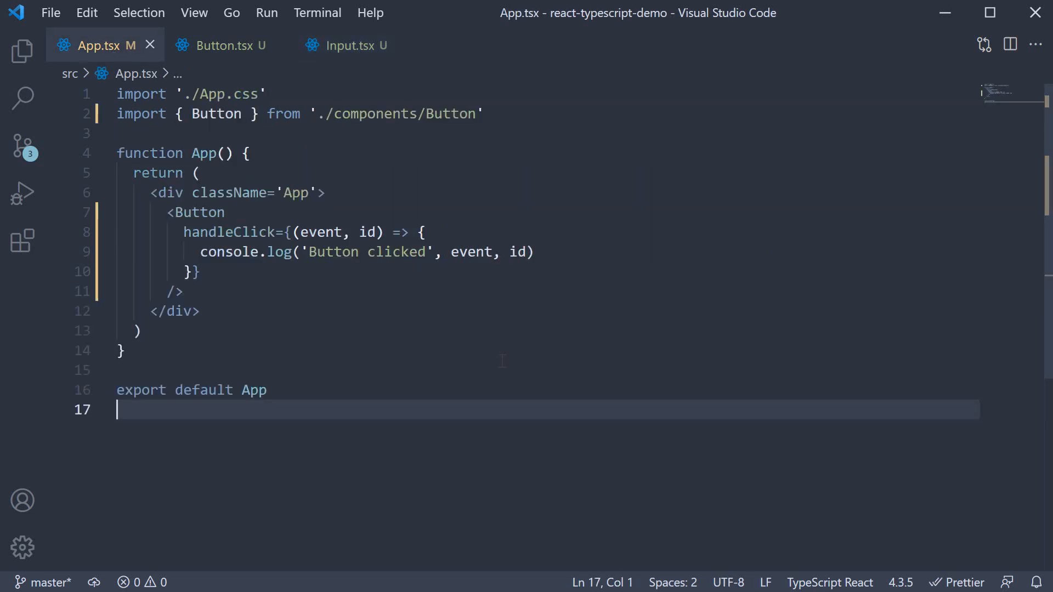
pyautogui.write('<Input />')
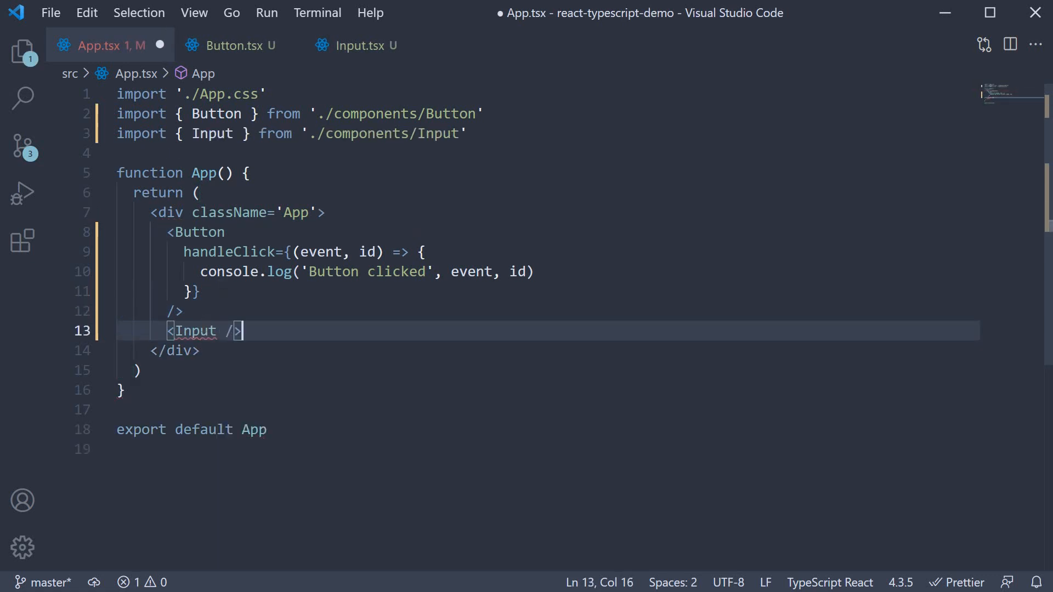
pyautogui.write("value=''")
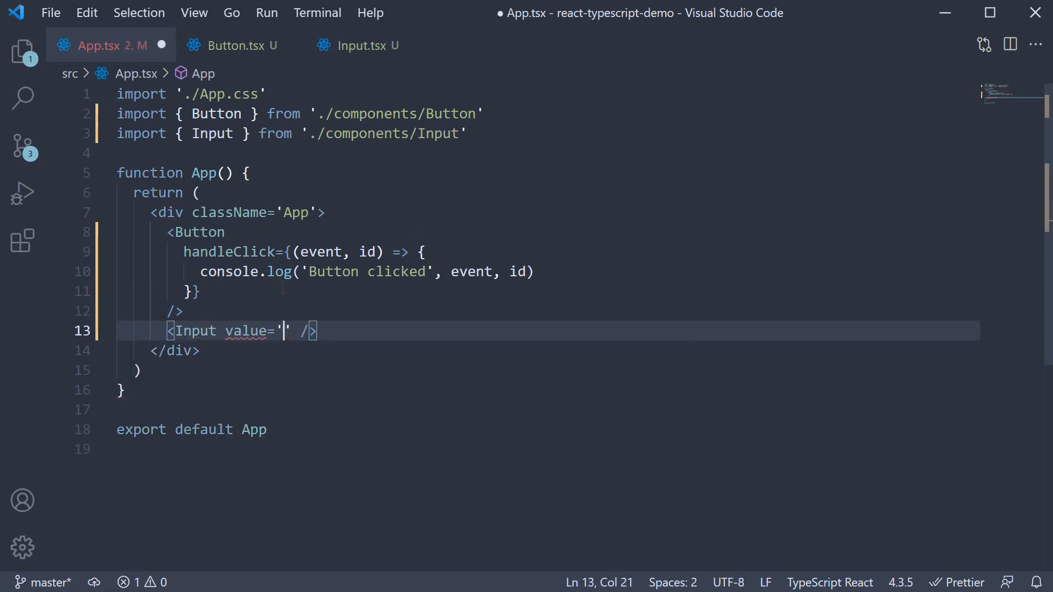
pyautogui.write('handleChange={event =')
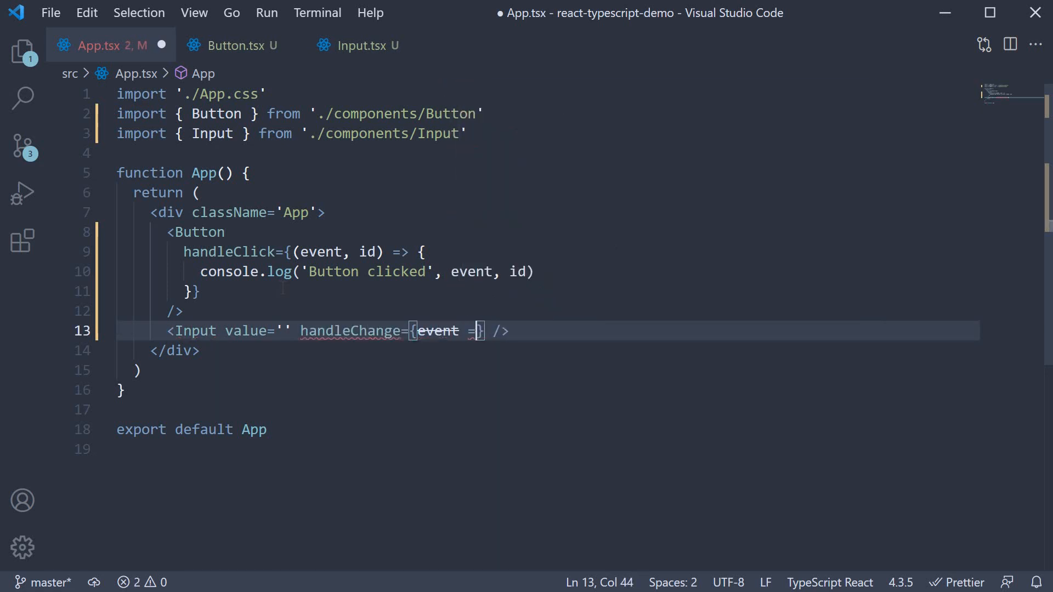
pyautogui.write('>')
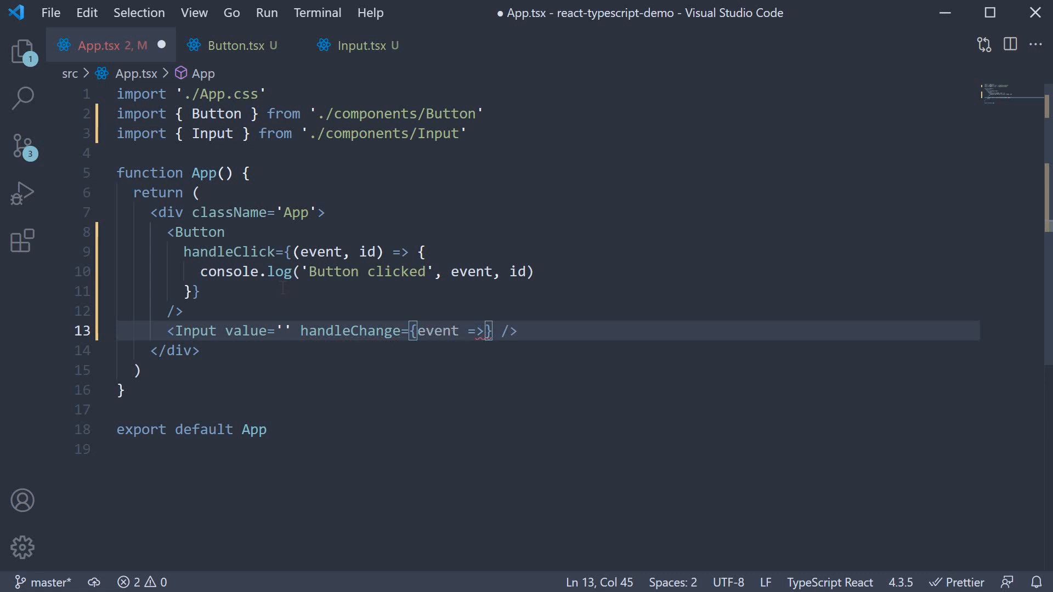
pyautogui.write('console.log(')
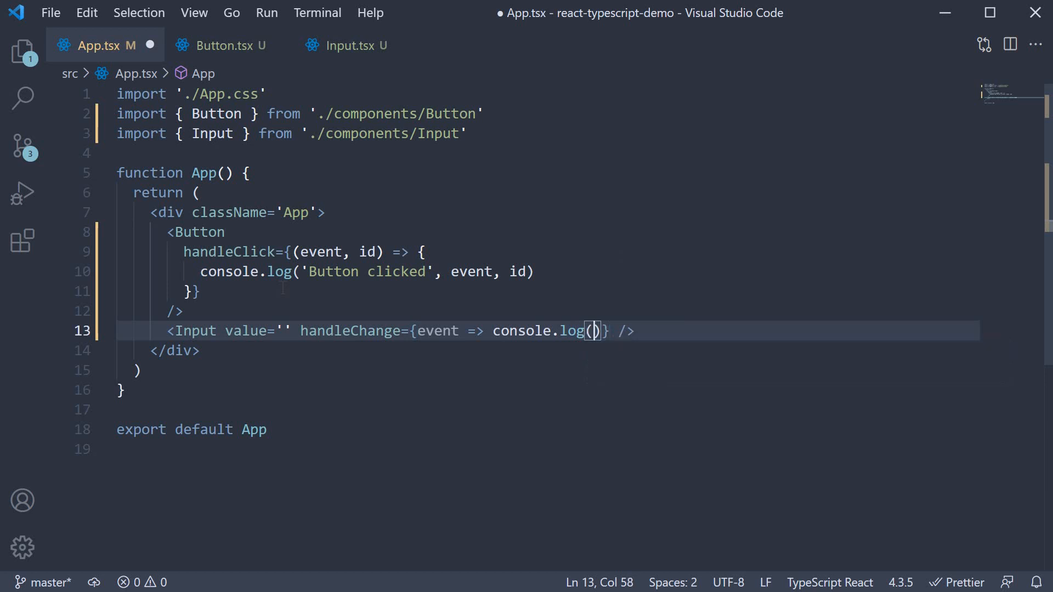
pyautogui.write('event')
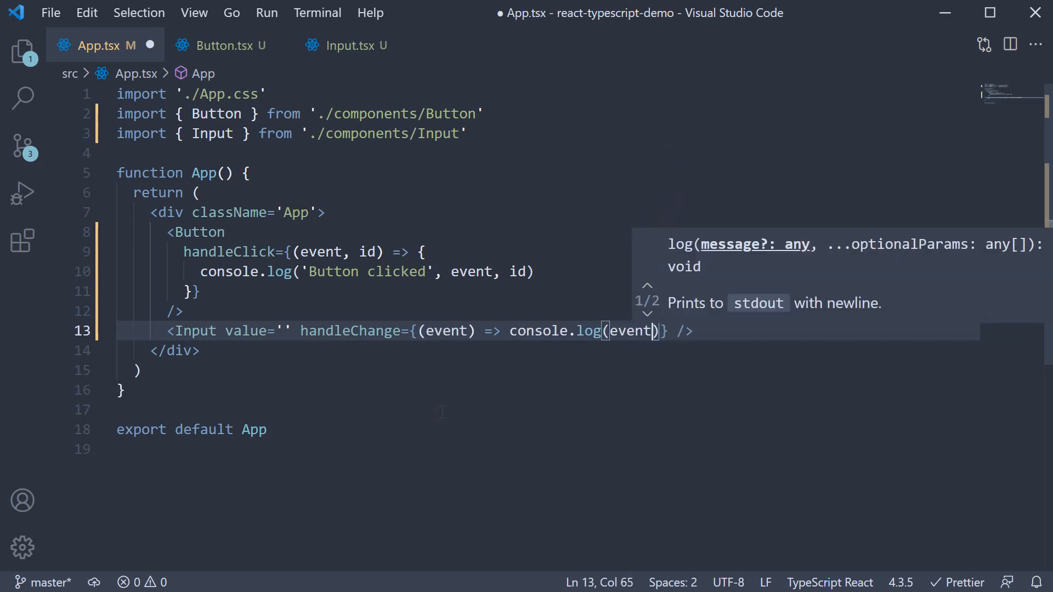
pyautogui.press('ctrl+s')
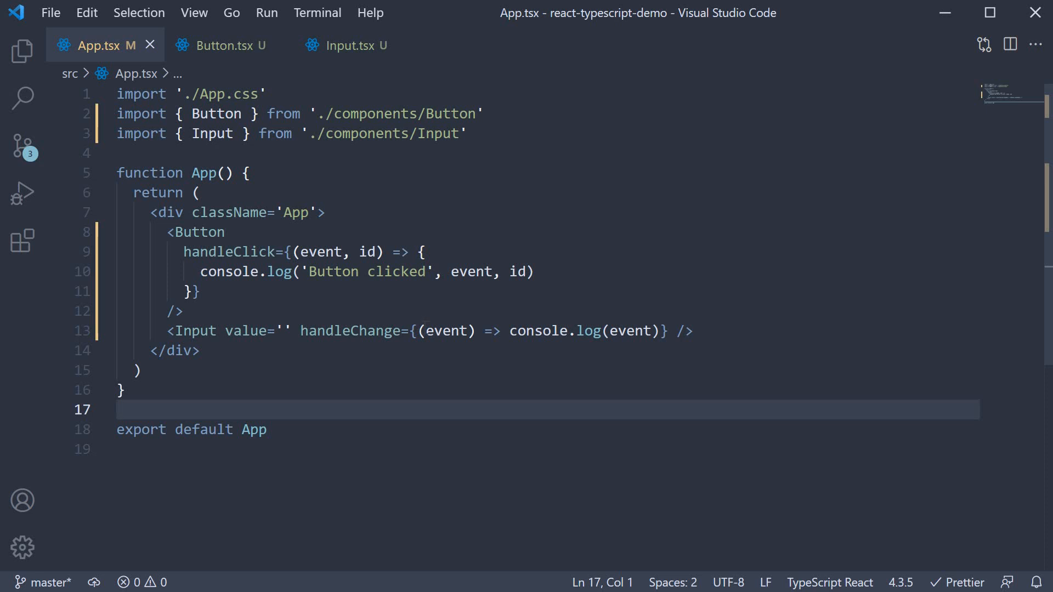
# - Jump from the Input usage in App.tsx to the handleChange definition in Input.tsx
pyautogui.click(294, 332)
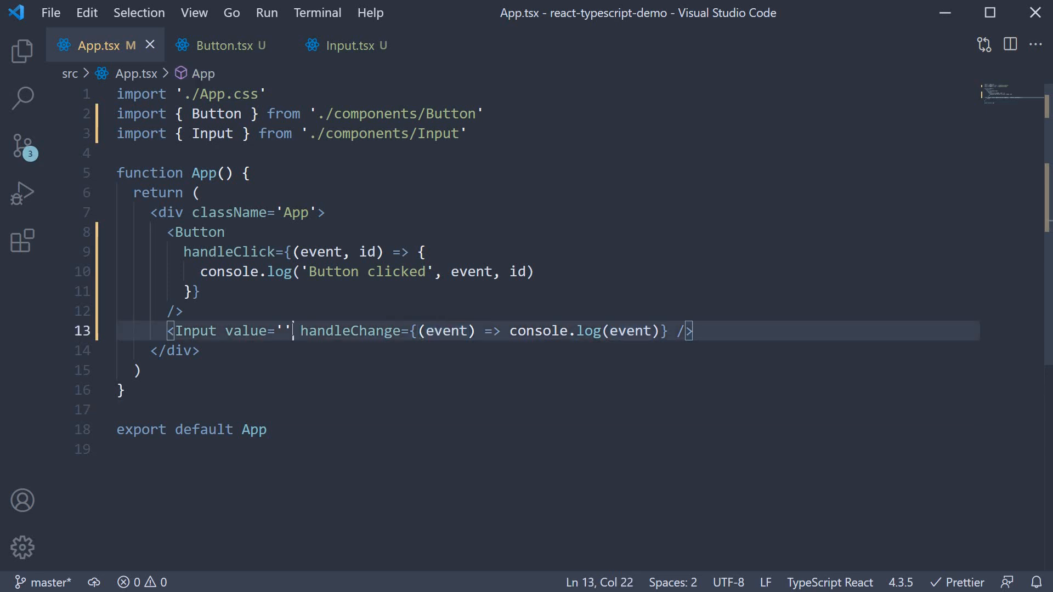
pyautogui.click(343, 45)
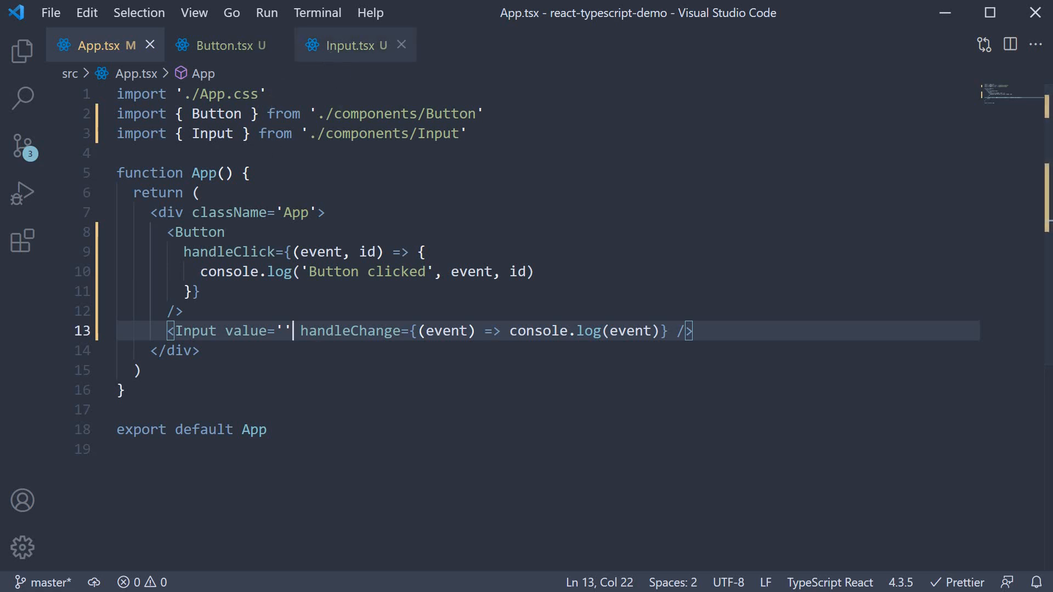
pyautogui.click(349, 45)
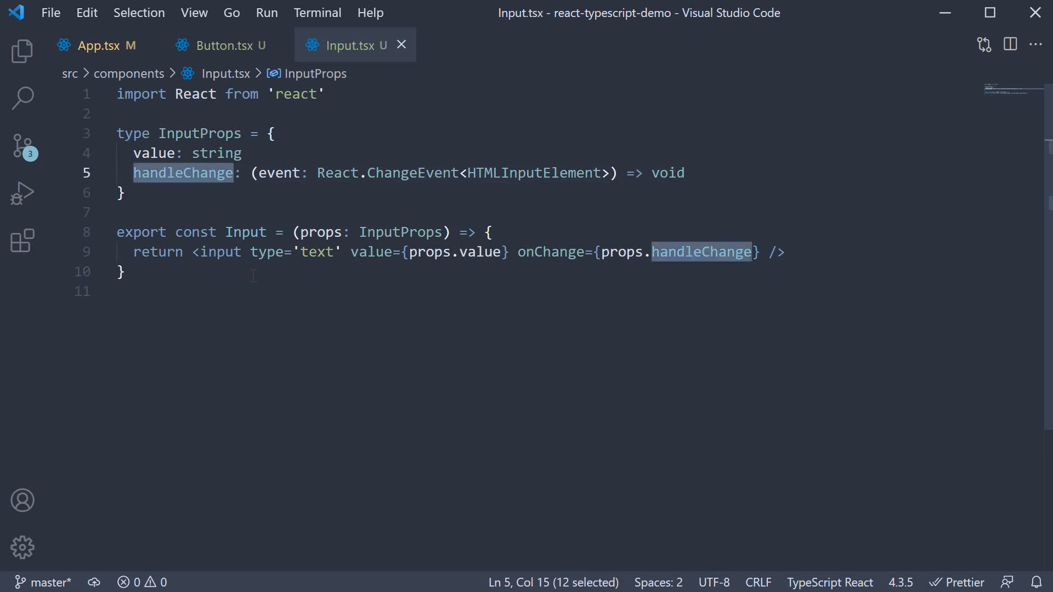
# - Declare const handleInputChange taking event: React.ChangeEvent<HTMLInputElement> that logs the event
pyautogui.click(212, 172)
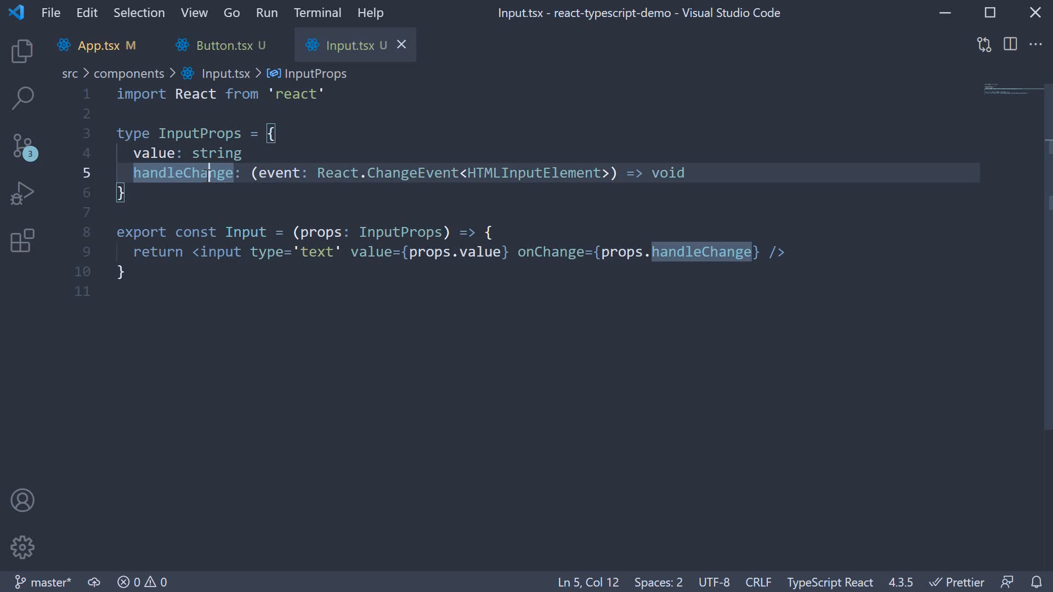
pyautogui.write('c')
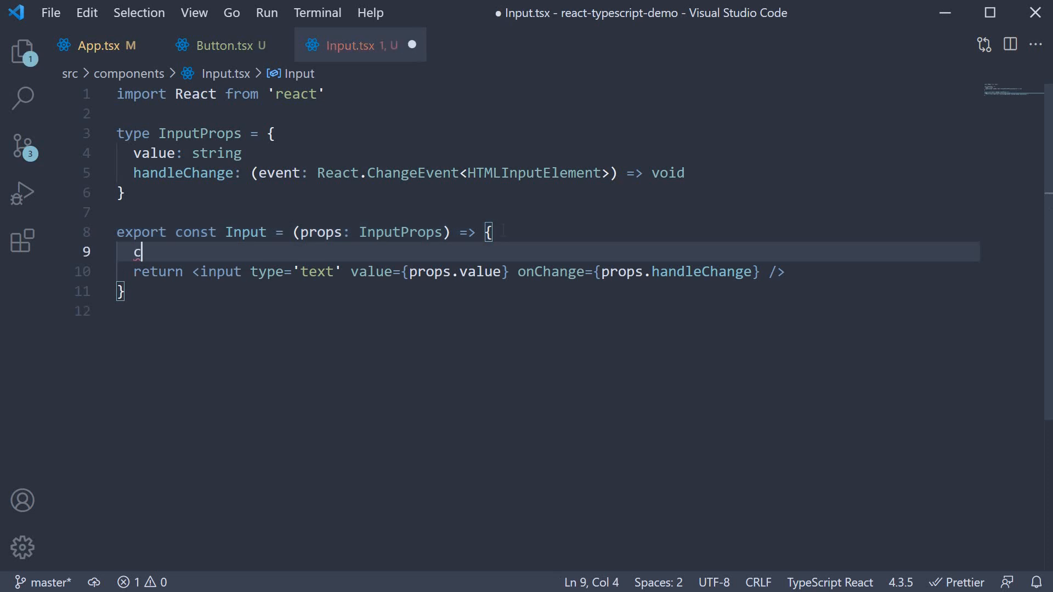
pyautogui.write('onst handle')
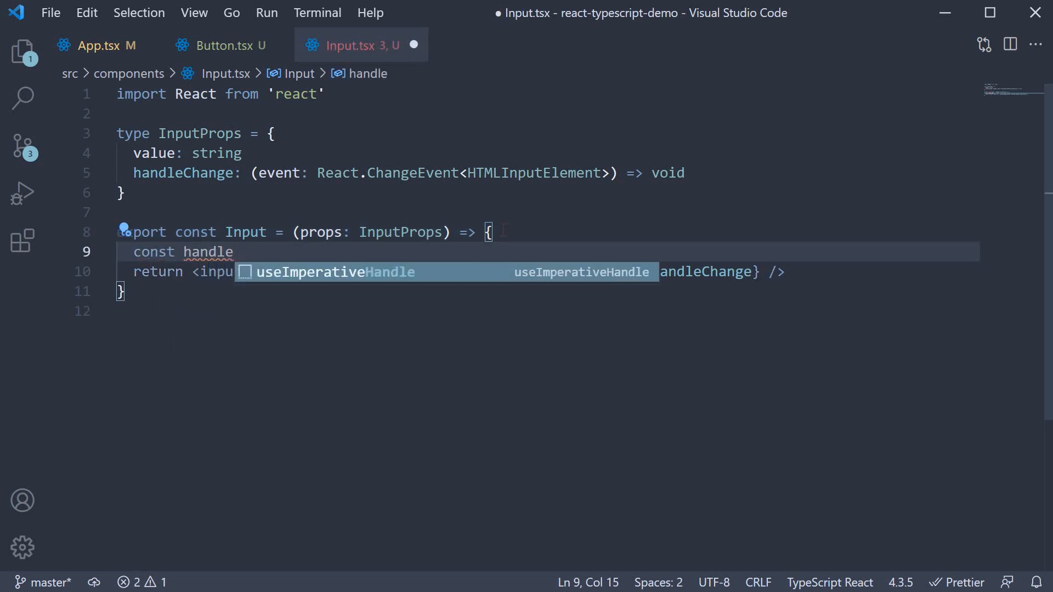
pyautogui.write('InputChange = ()')
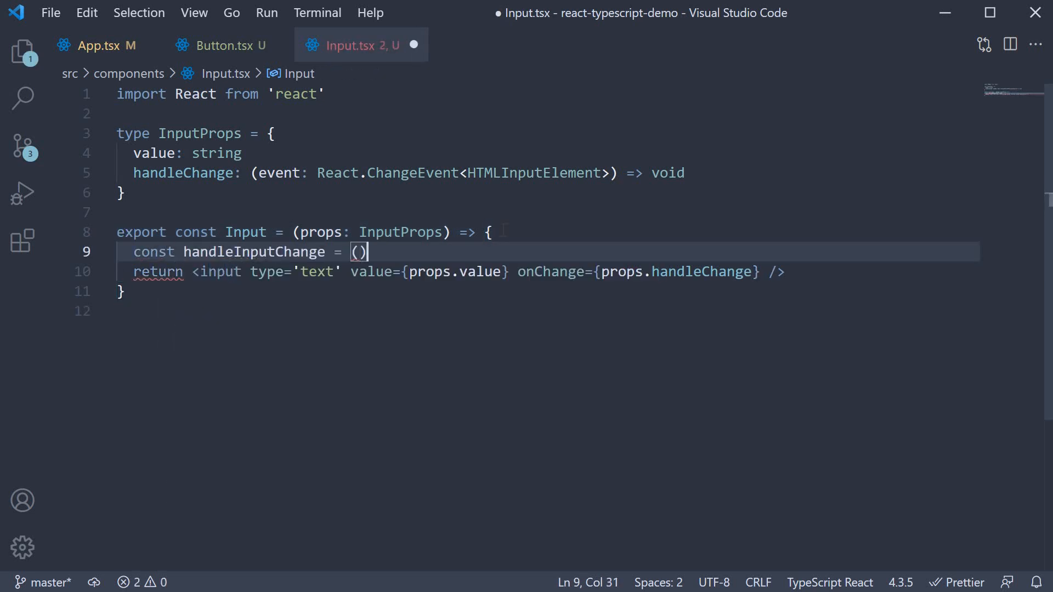
pyautogui.write('=> {')
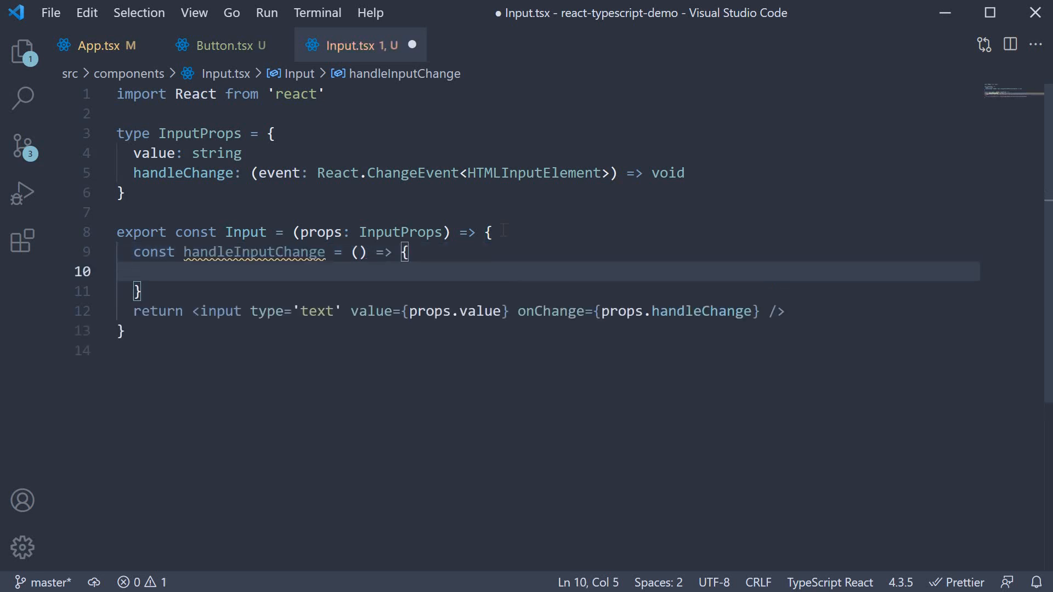
pyautogui.moveTo(277, 172)
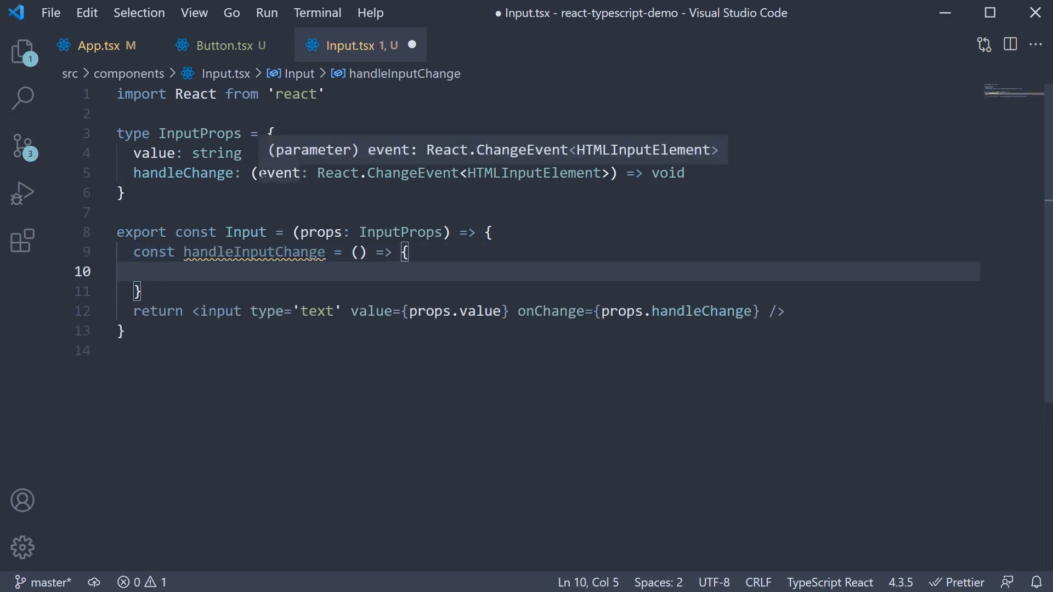
pyautogui.write('event: React.ChangeEvent<HTMLInputElement>')
pyautogui.write('console.log(event')
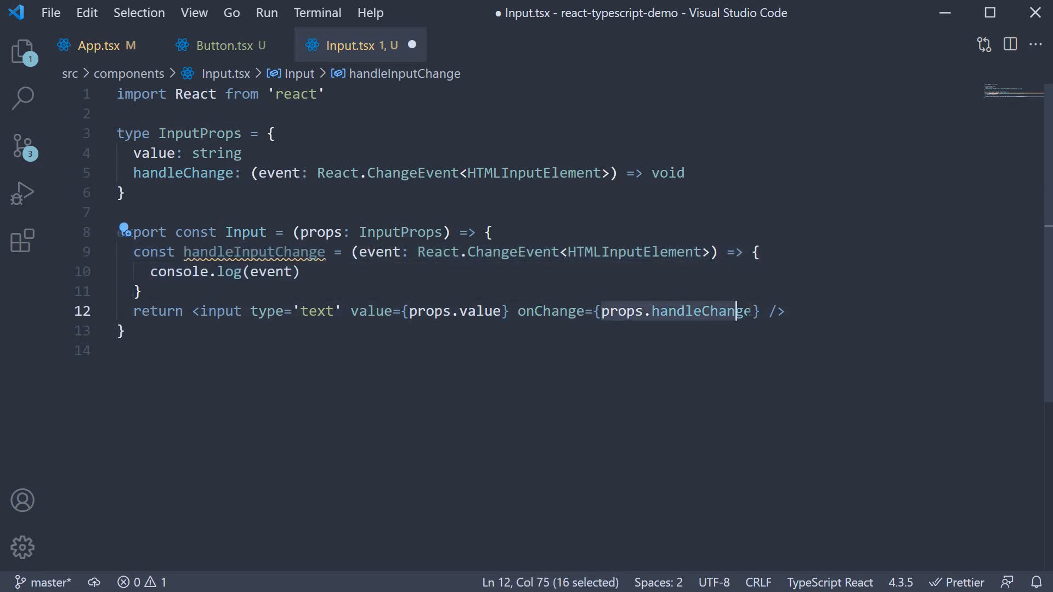
# - Pass handleInputChange to the input's onChange and save Input.tsx
pyautogui.write('handleInputChange')
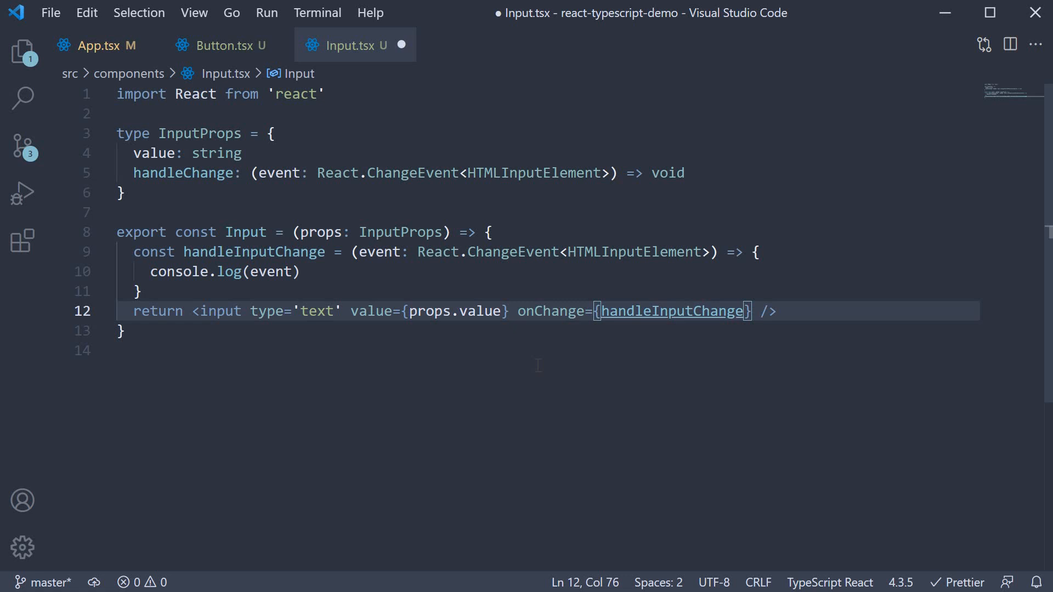
pyautogui.press('ctrl+s')
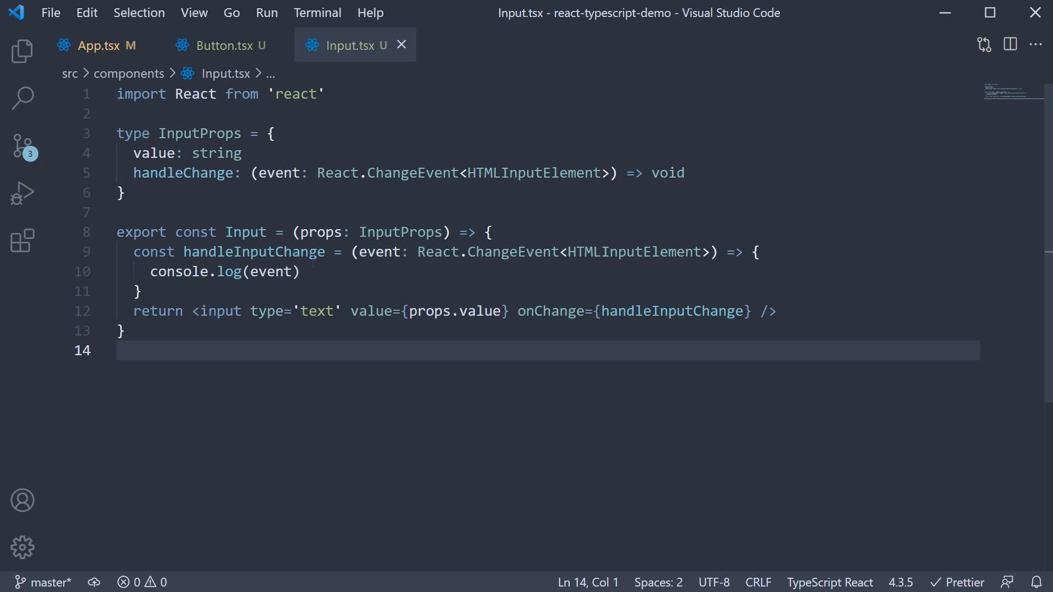
pyautogui.doubleClick(378, 253)
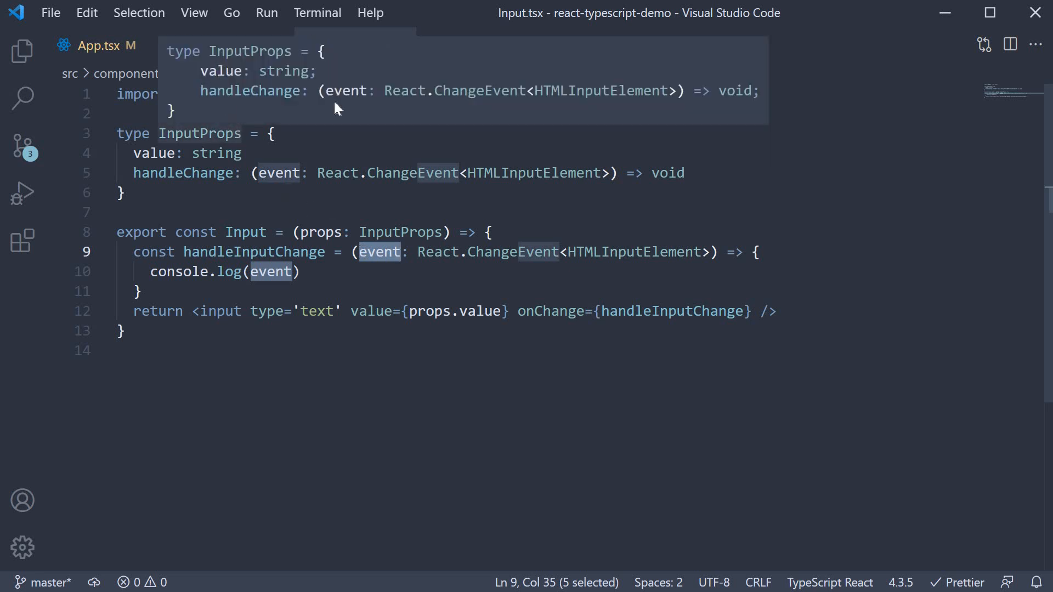
pyautogui.click(228, 45)
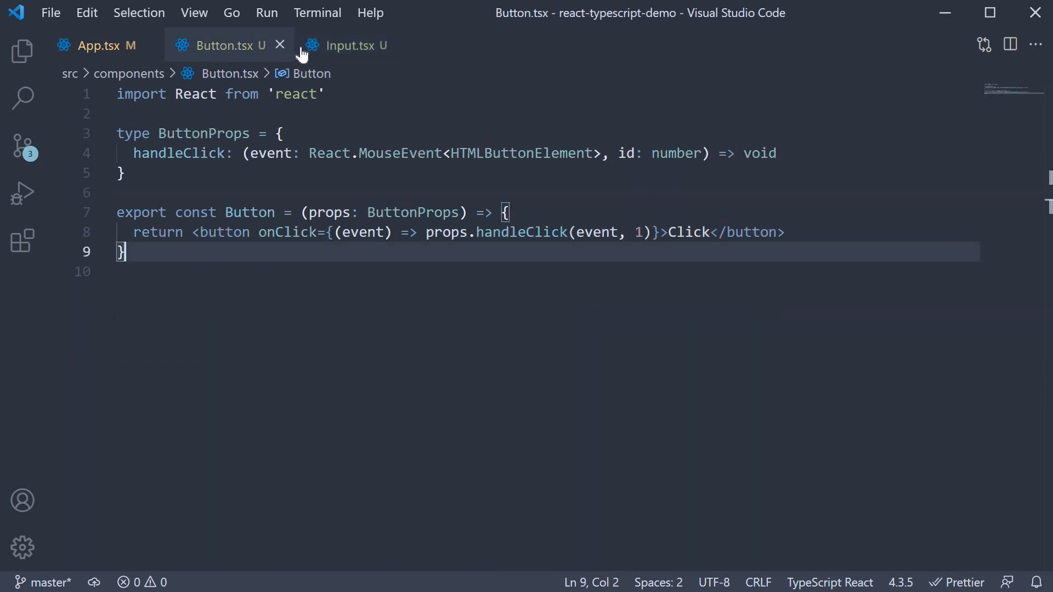
pyautogui.click(344, 45)
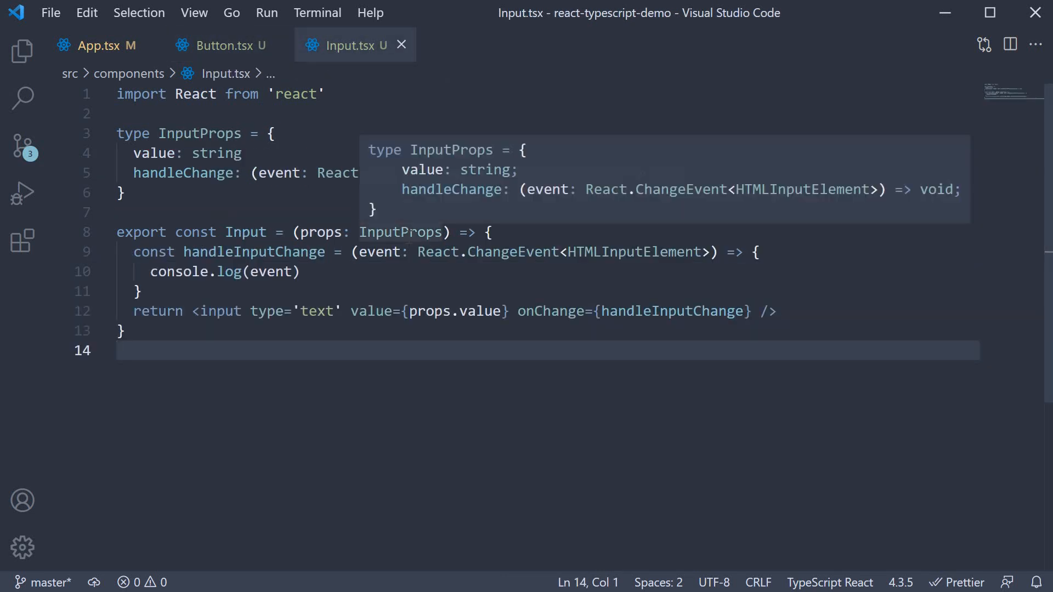